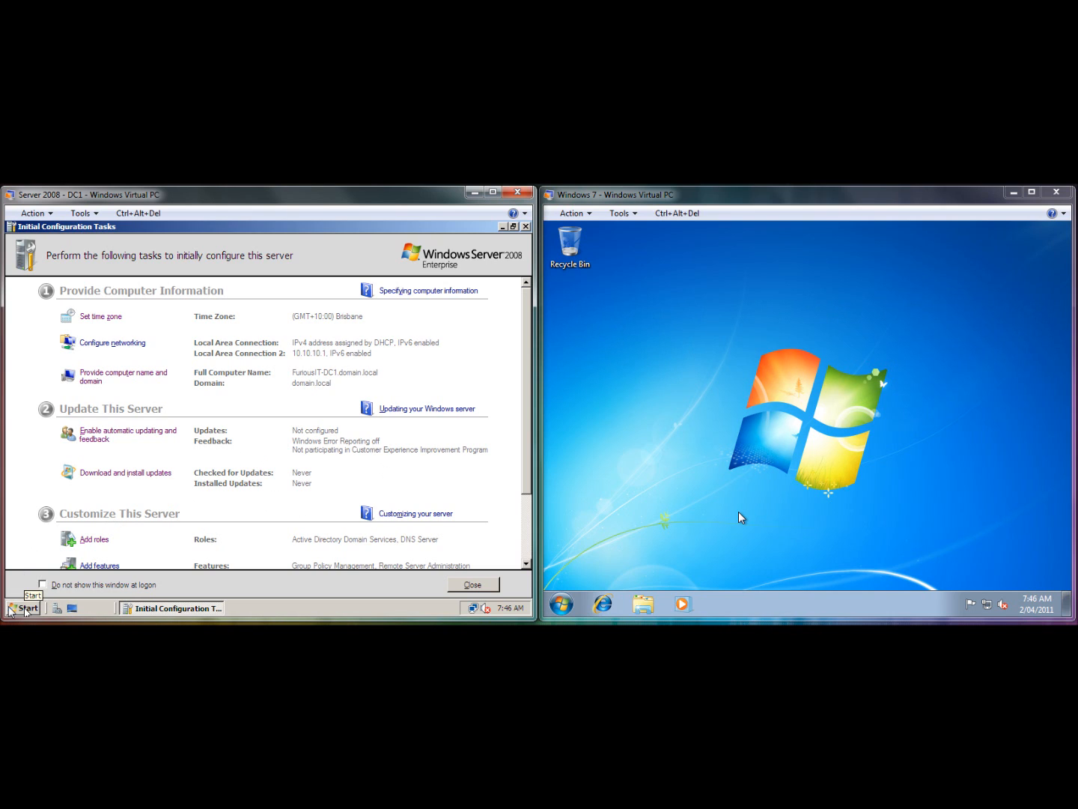
- Launch Active Directory Users and Computers from the server's Administrative Tools
{"action": "left_click", "coordinate": [23, 608]}
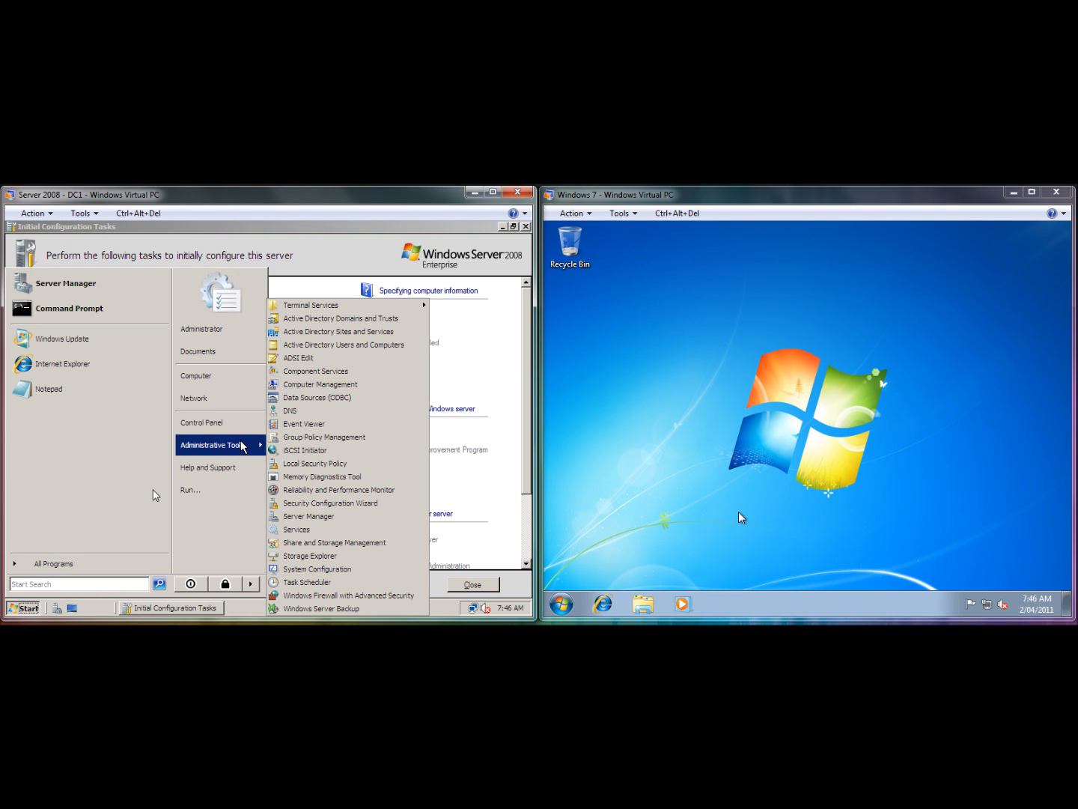
{"action": "mouse_move", "coordinate": [343, 344]}
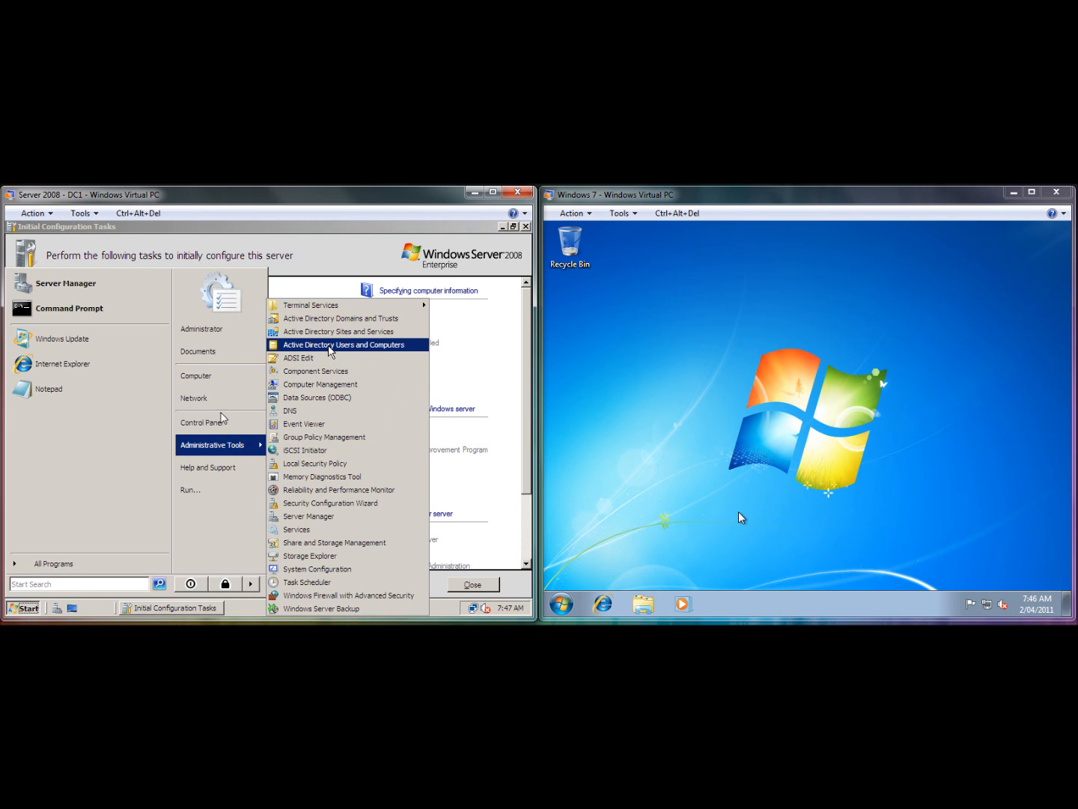
{"action": "left_click", "coordinate": [267, 417]}
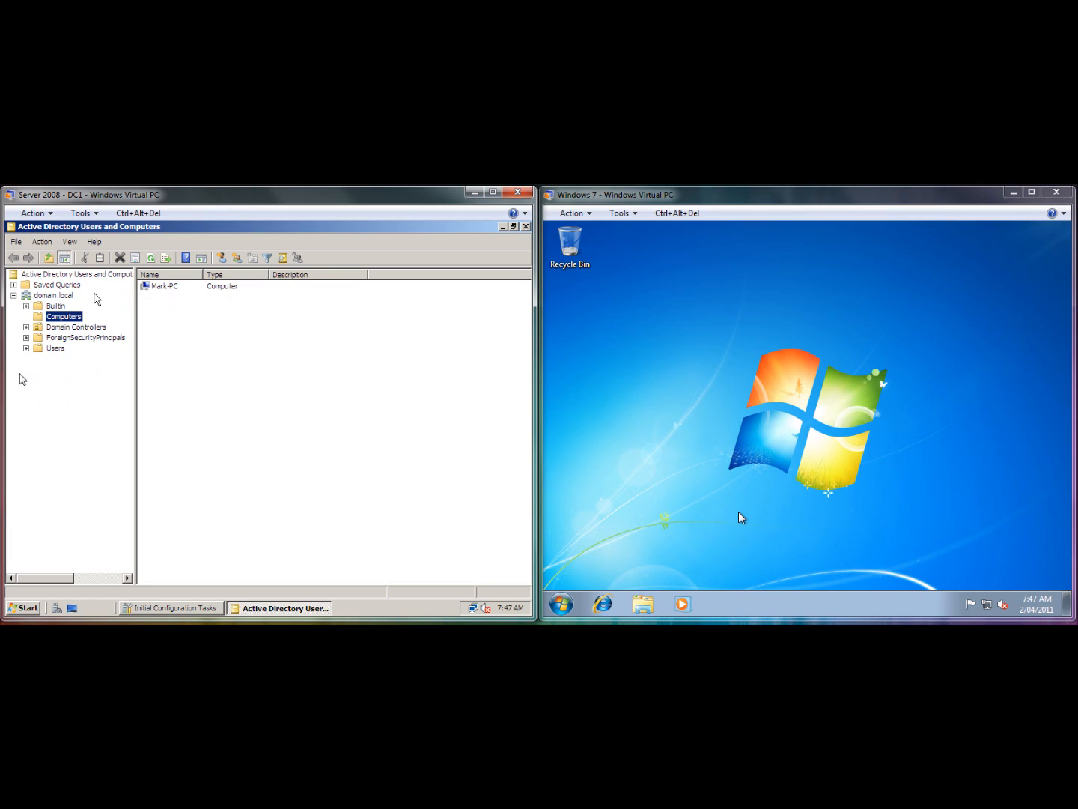
- Create a new computer account named Mark-PC in the Computers container of domain.local
{"action": "left_click", "coordinate": [54, 294]}
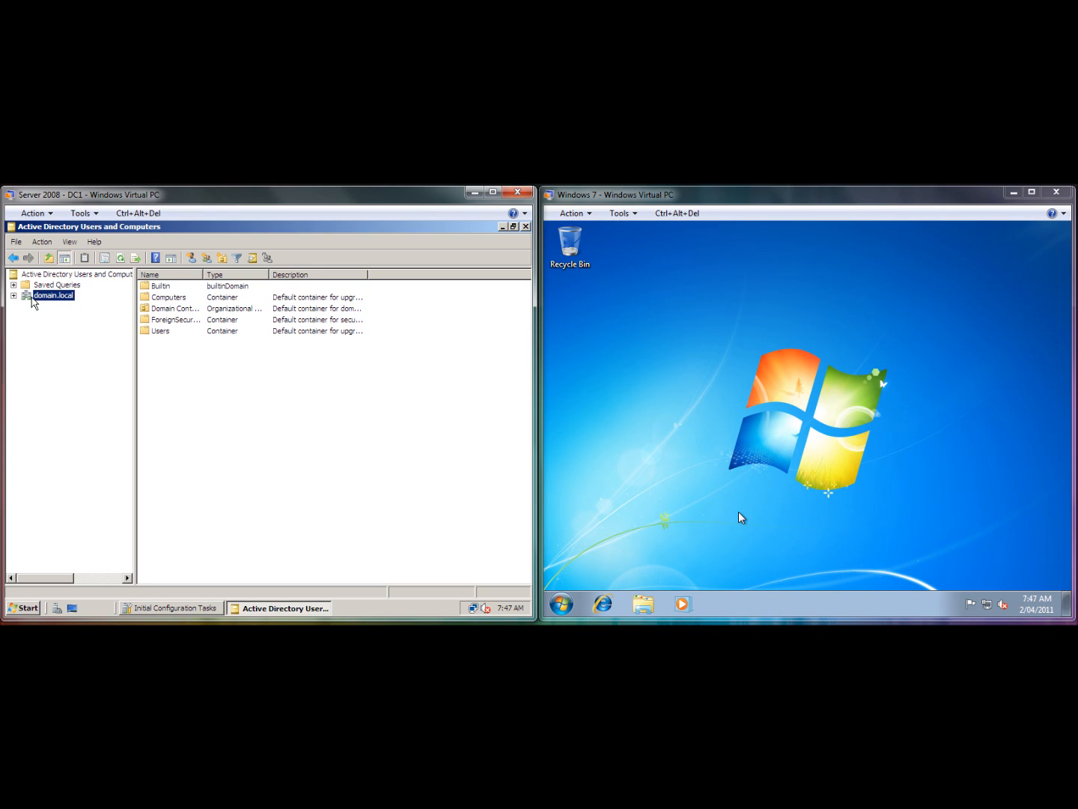
{"action": "left_click", "coordinate": [13, 295]}
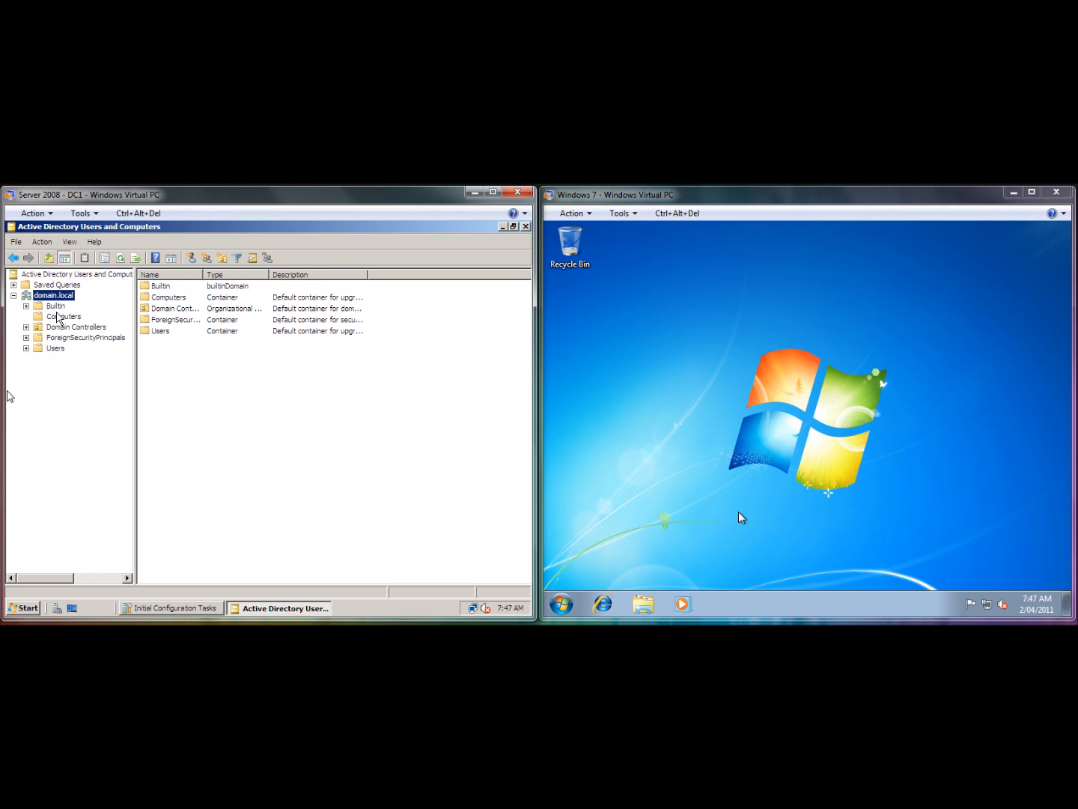
{"action": "right_click", "coordinate": [163, 285]}
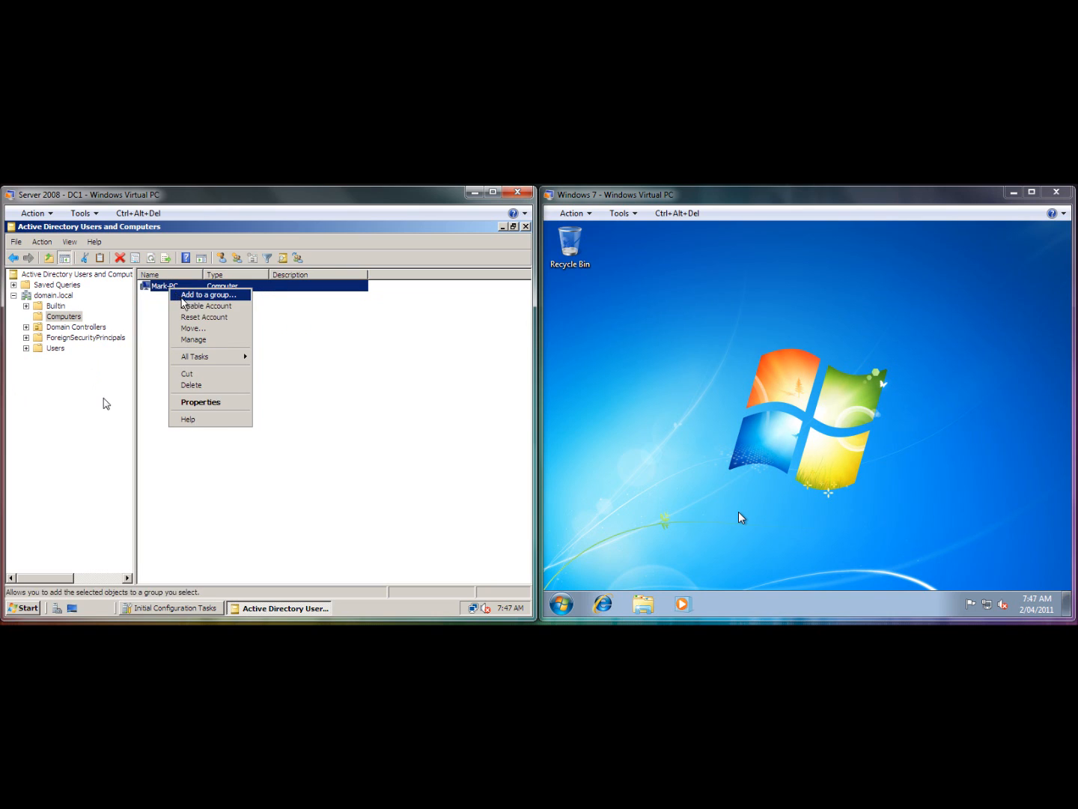
{"action": "left_click", "coordinate": [209, 294]}
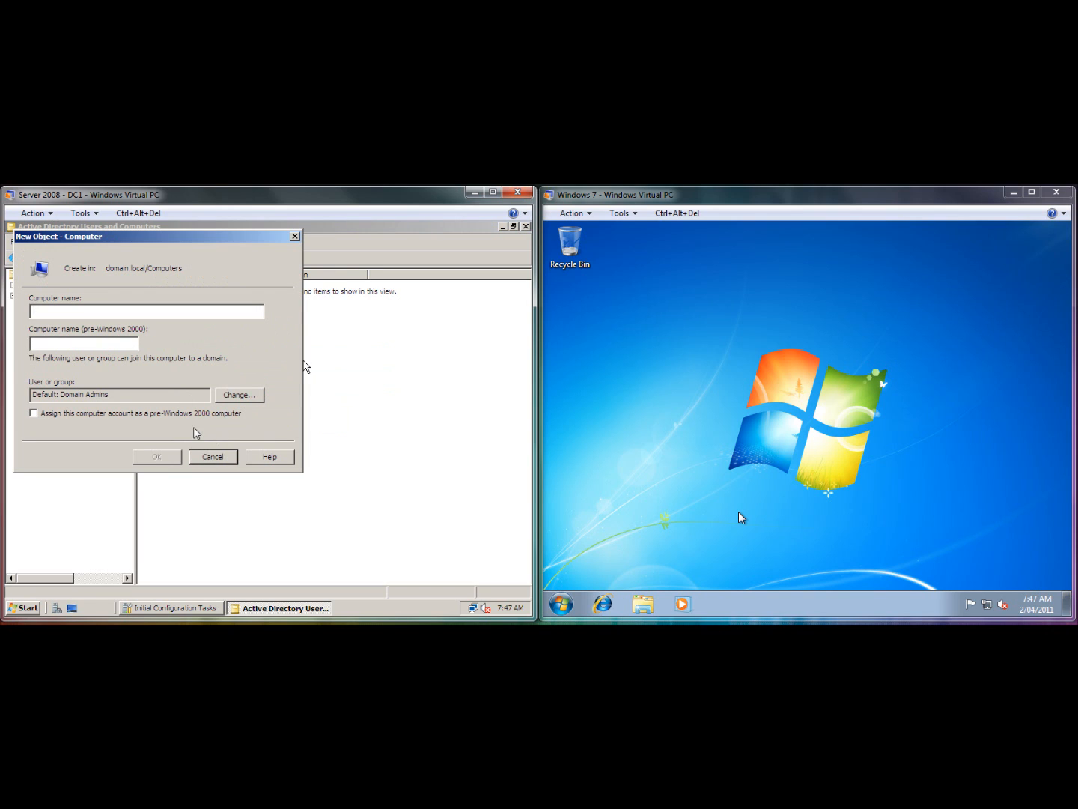
{"action": "type", "text": "Mark-"}
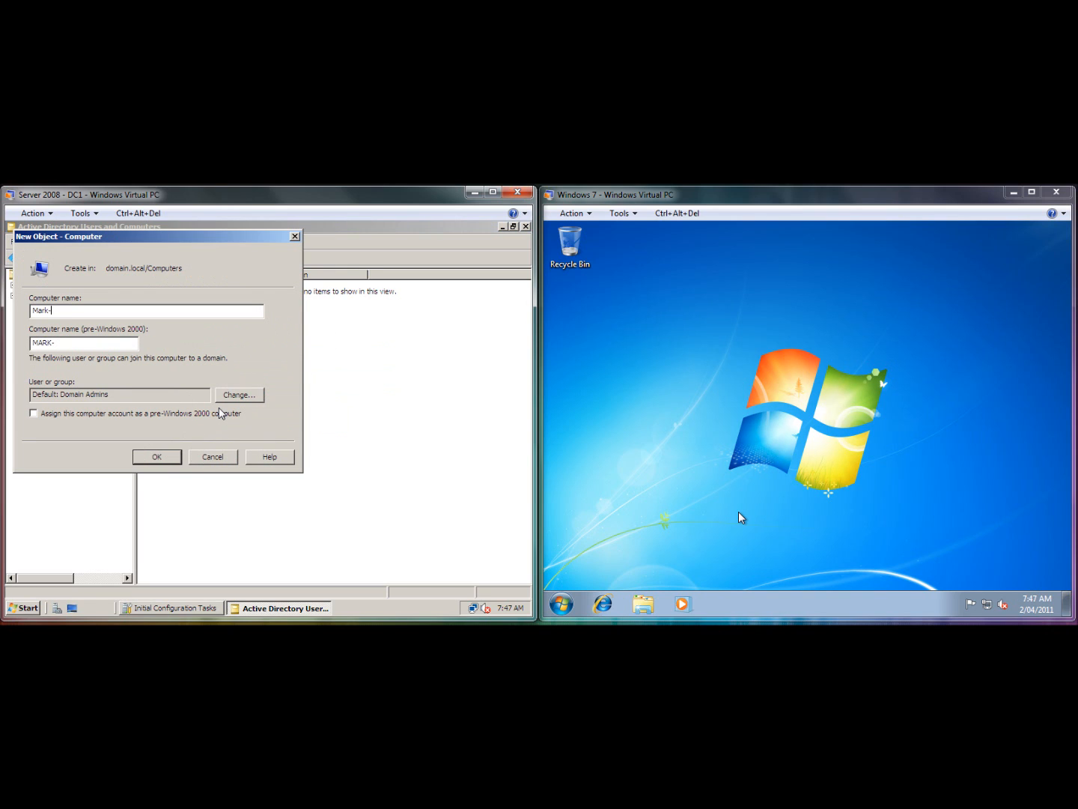
{"action": "type", "text": "PC"}
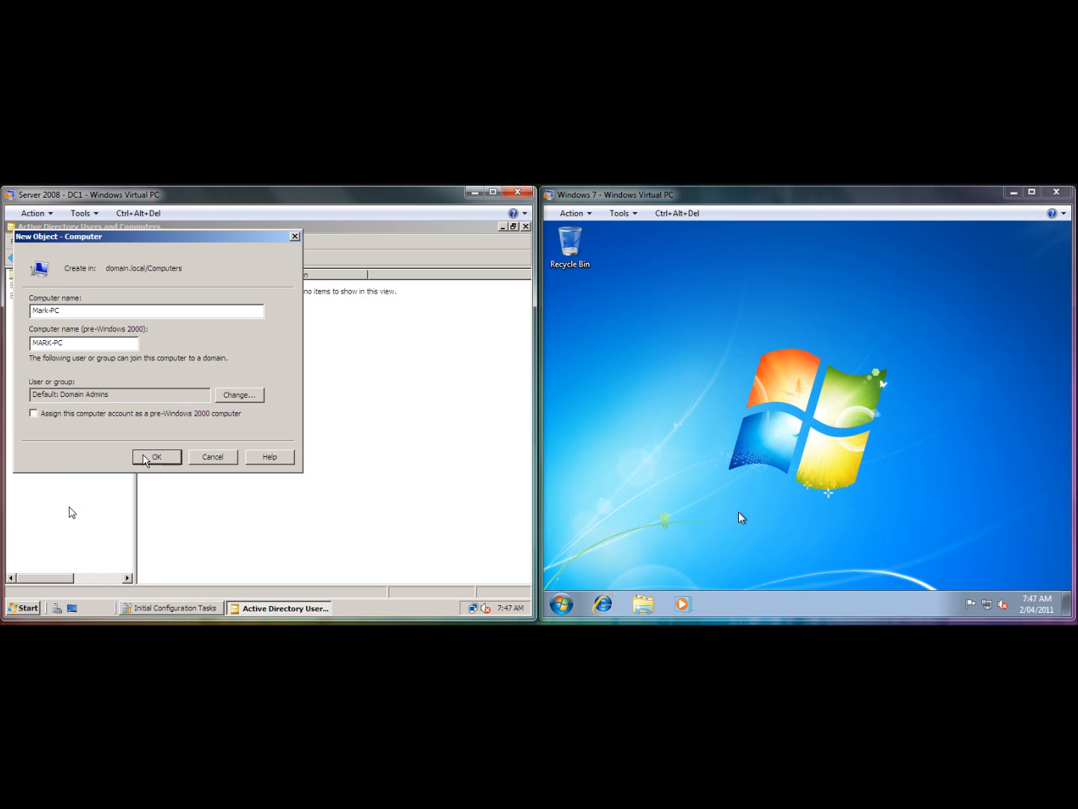
{"action": "left_click", "coordinate": [156, 457]}
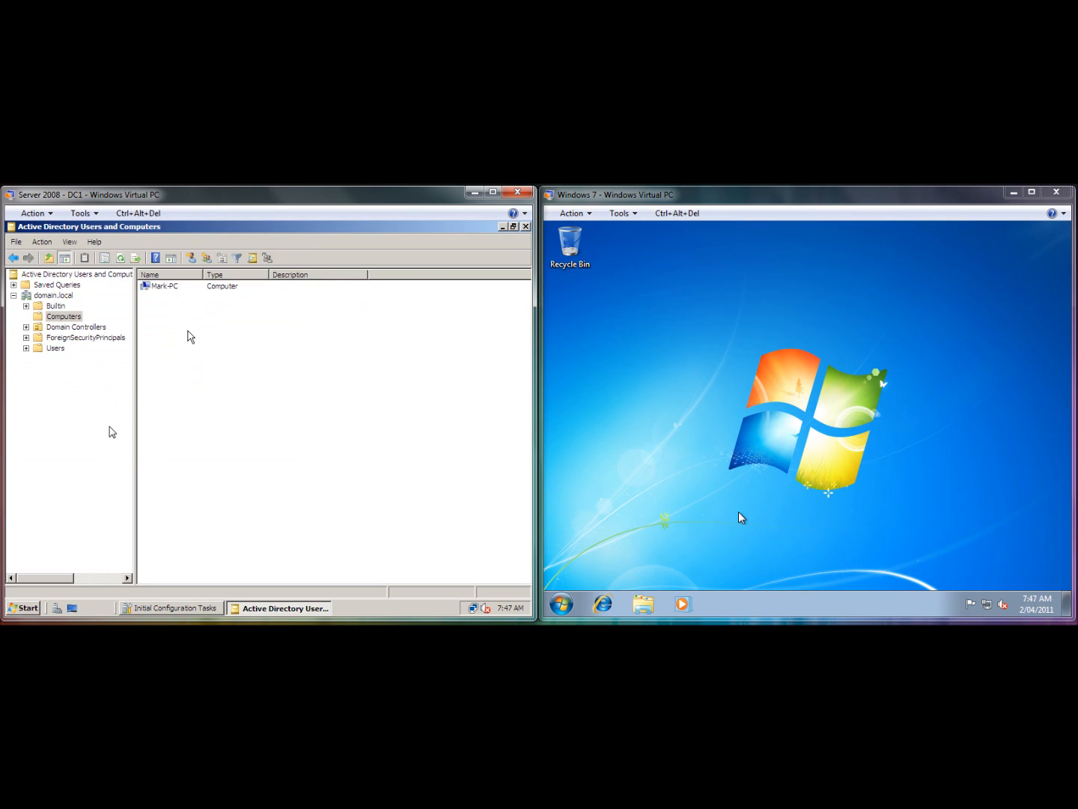
- On the Windows 7 VM, show the status of Local Area Connection 2 from Network and Sharing Center
{"action": "left_click", "coordinate": [164, 286]}
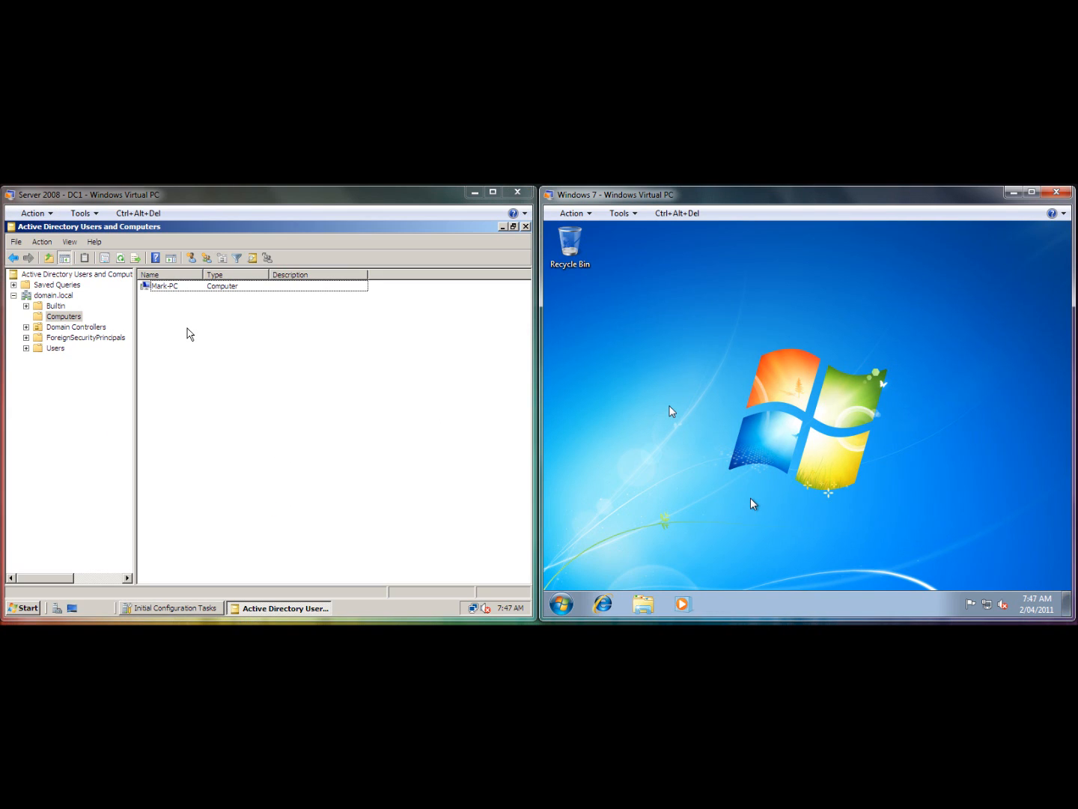
{"action": "mouse_move", "coordinate": [1001, 591]}
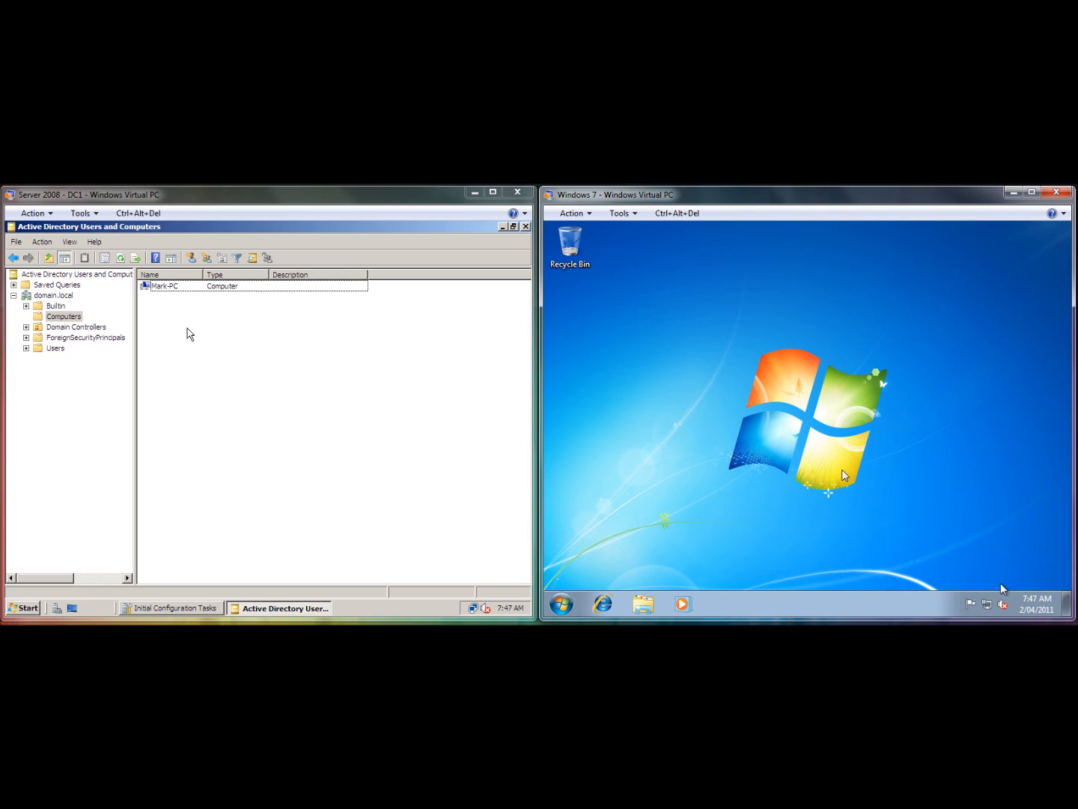
{"action": "left_click", "coordinate": [987, 605]}
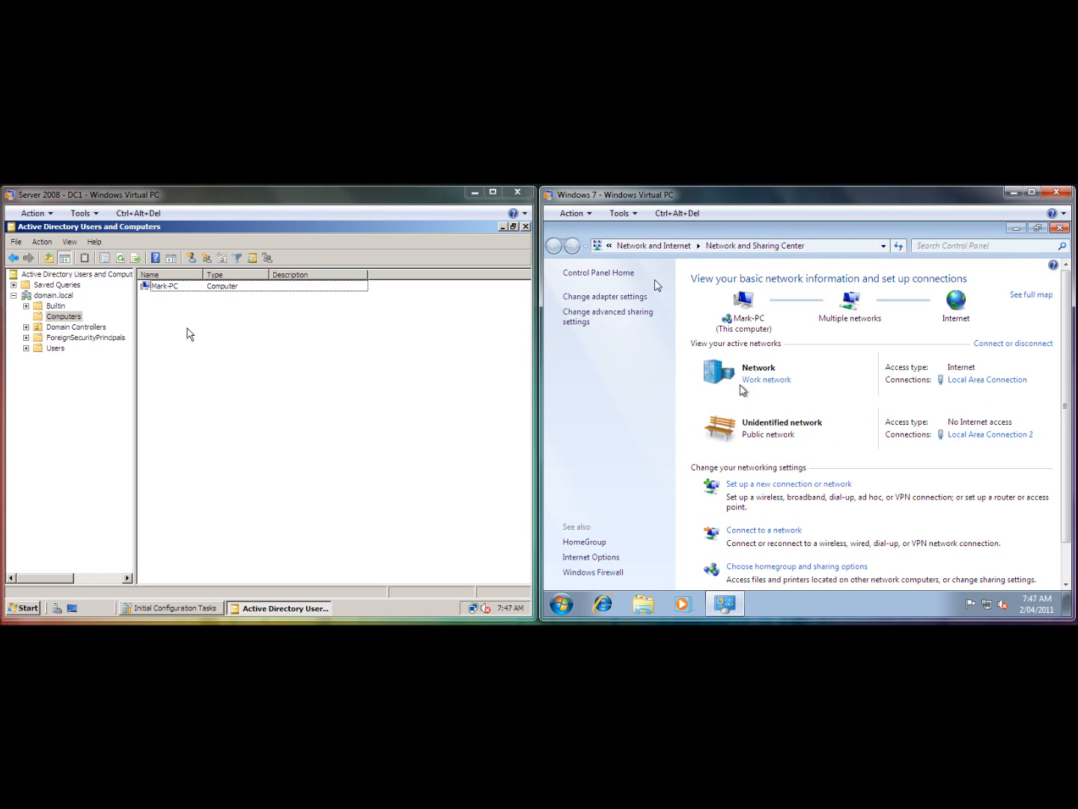
{"action": "mouse_move", "coordinate": [988, 381]}
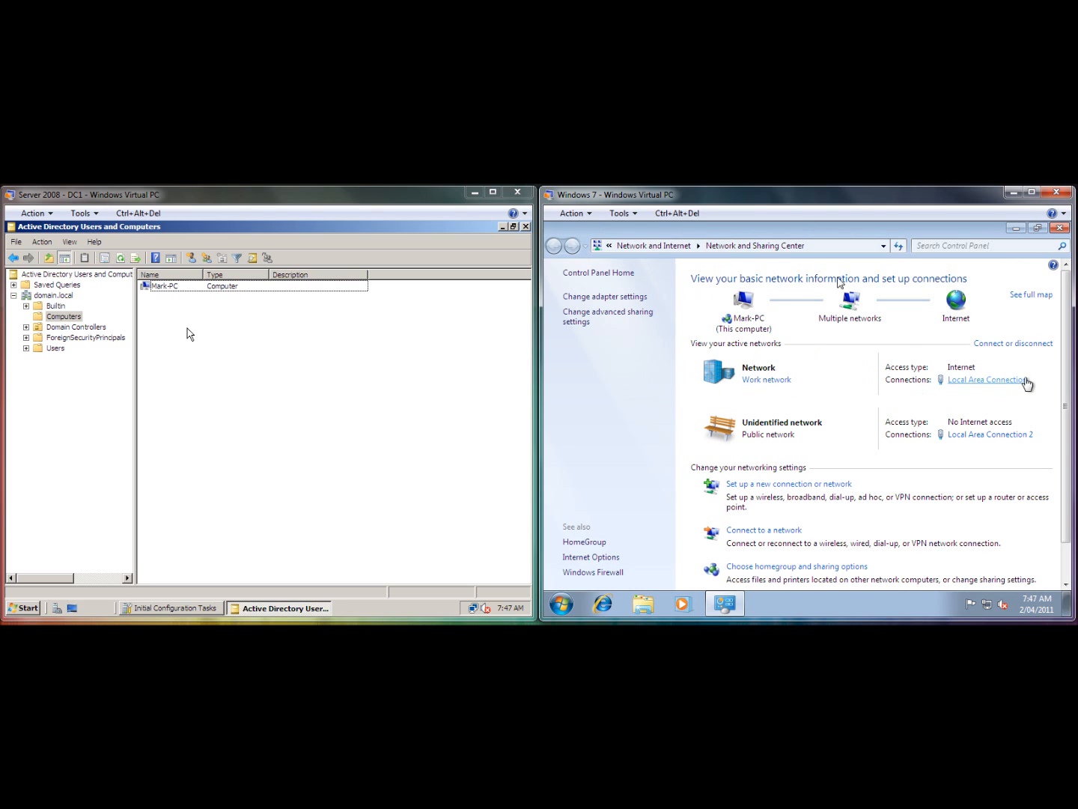
{"action": "mouse_move", "coordinate": [632, 282]}
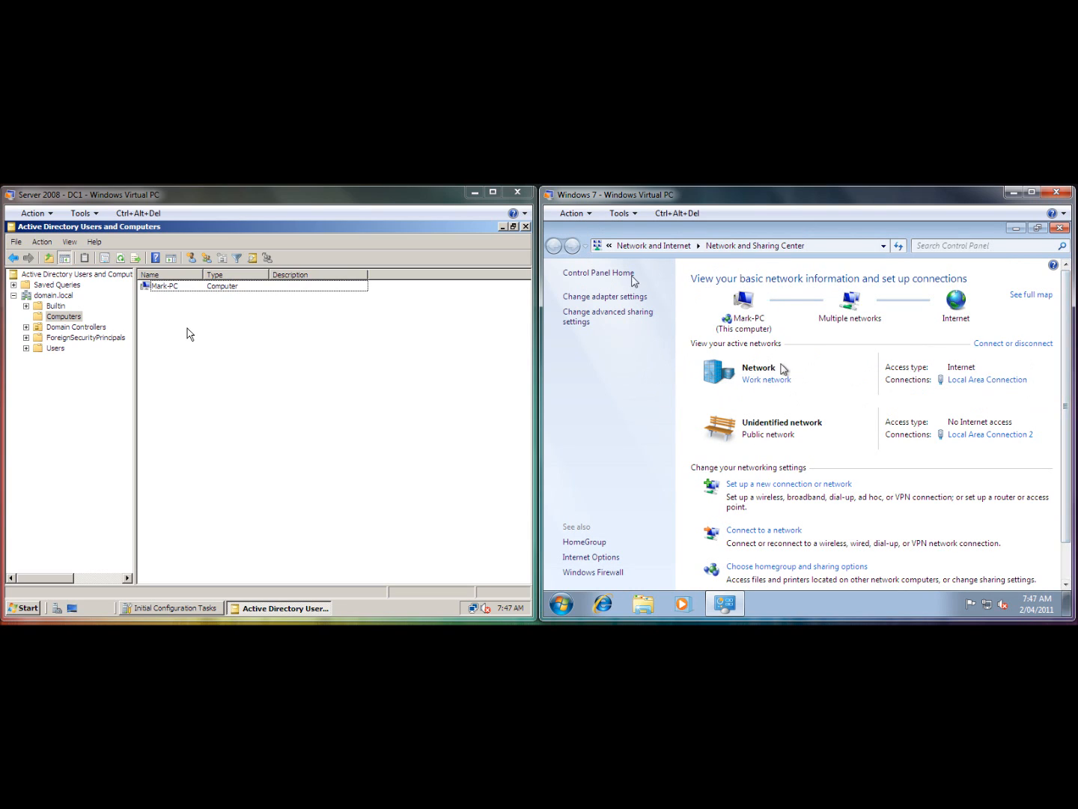
{"action": "mouse_move", "coordinate": [767, 380]}
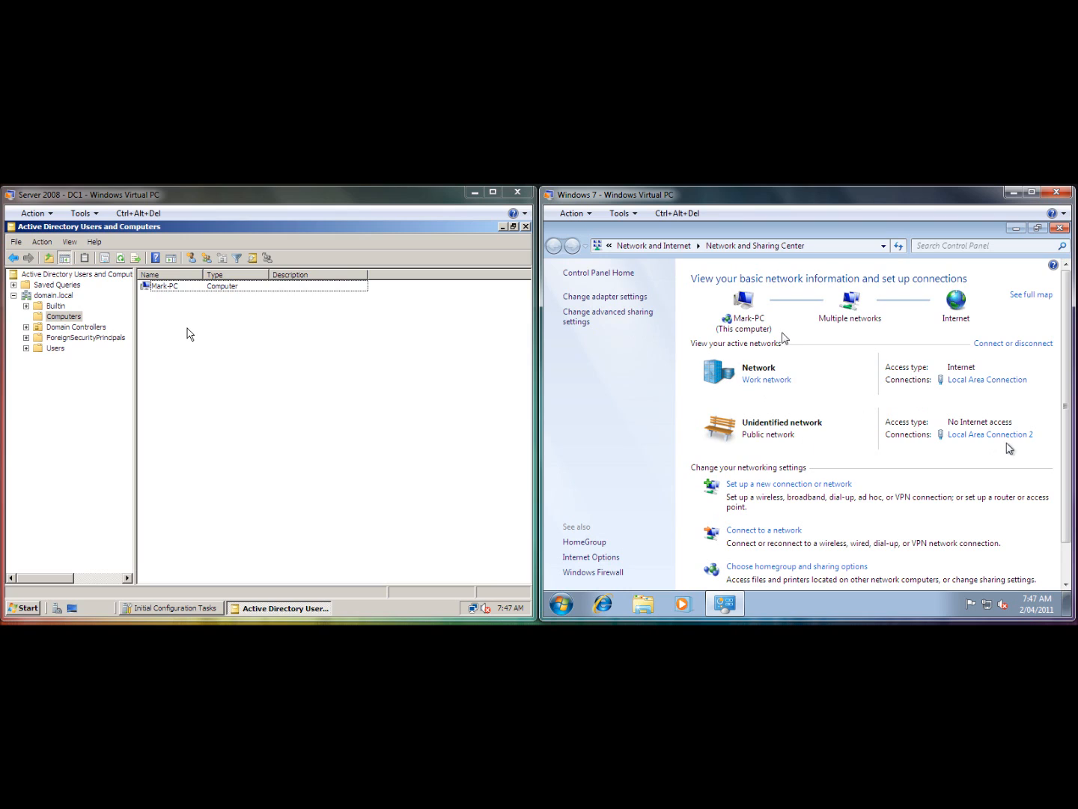
{"action": "left_click", "coordinate": [990, 434]}
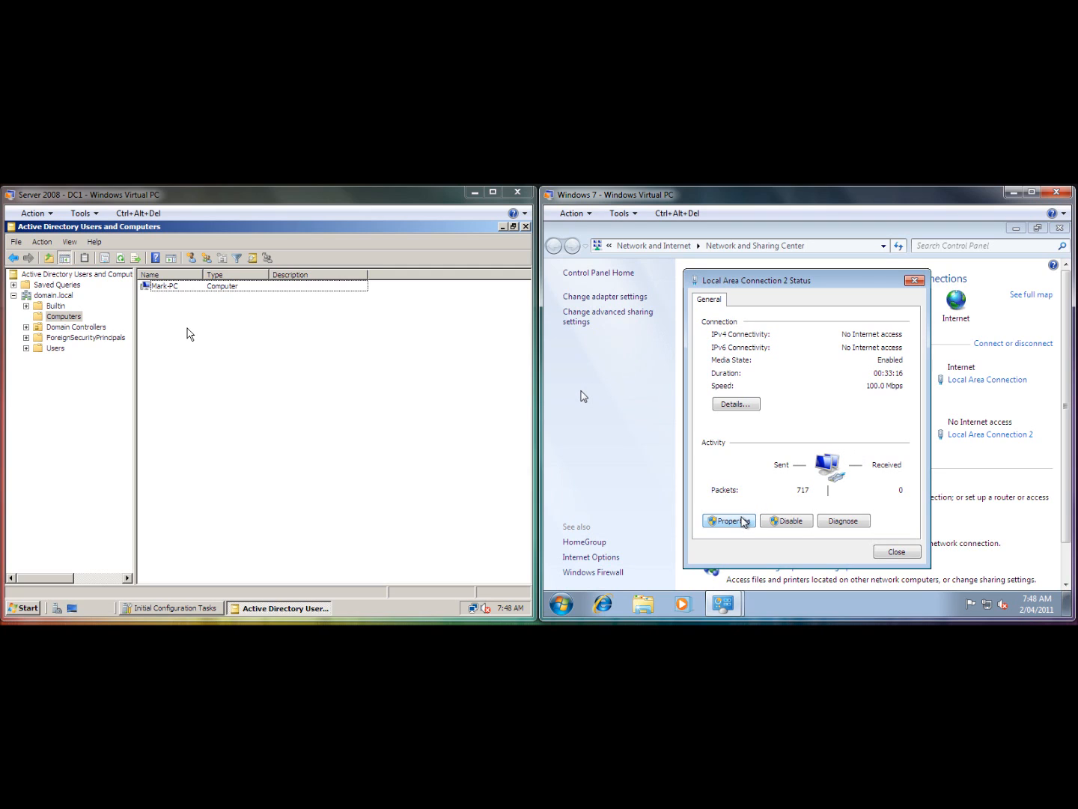
- Reach the IPv4 properties of Local Area Connection 2 and choose a manually assigned address
{"action": "left_click", "coordinate": [728, 521]}
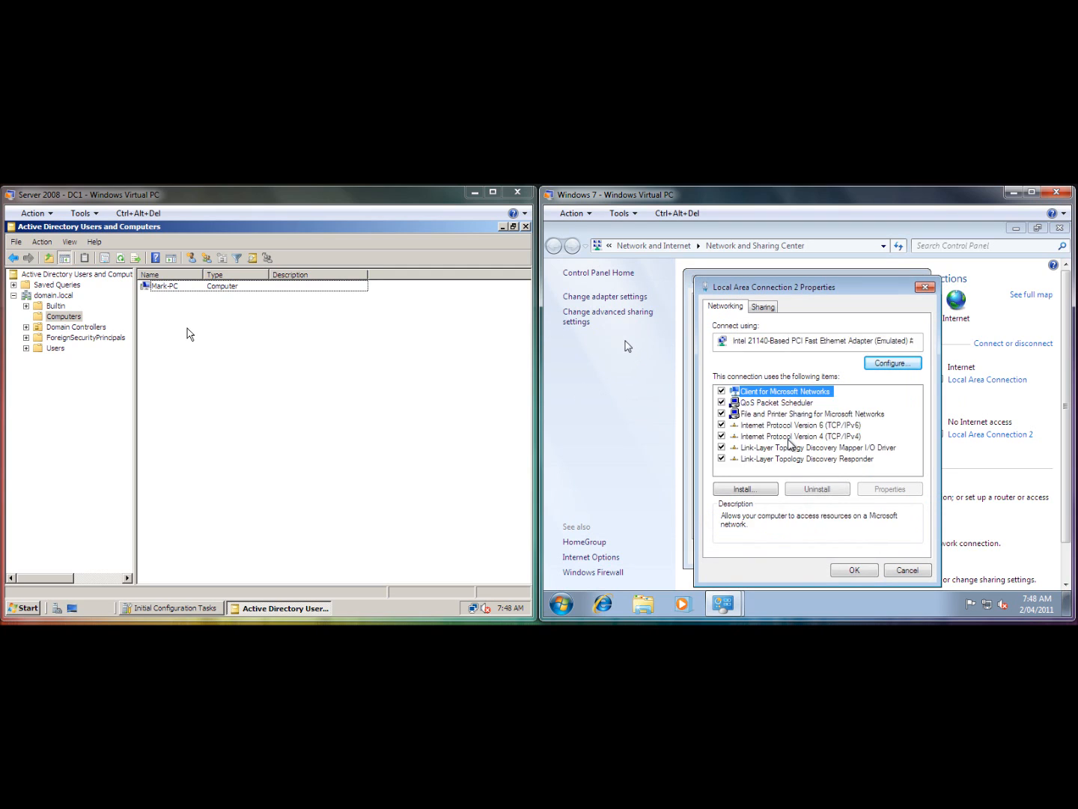
{"action": "left_click", "coordinate": [800, 435]}
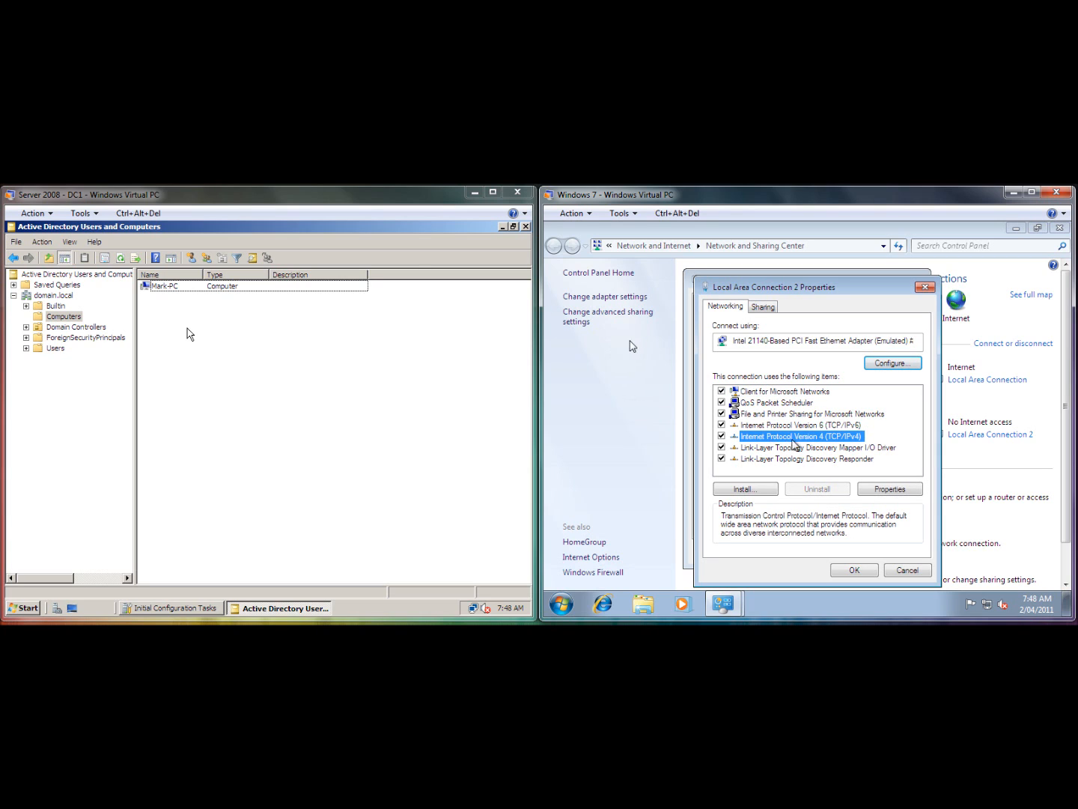
{"action": "left_click", "coordinate": [890, 488]}
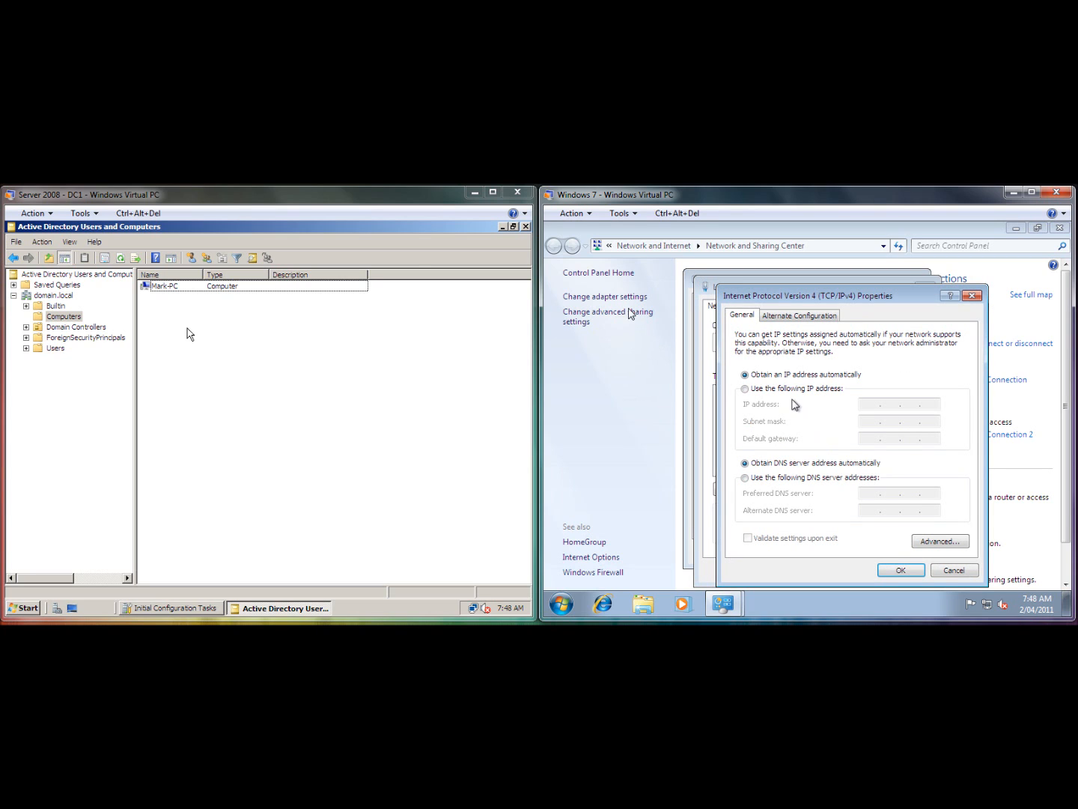
{"action": "left_click", "coordinate": [746, 389]}
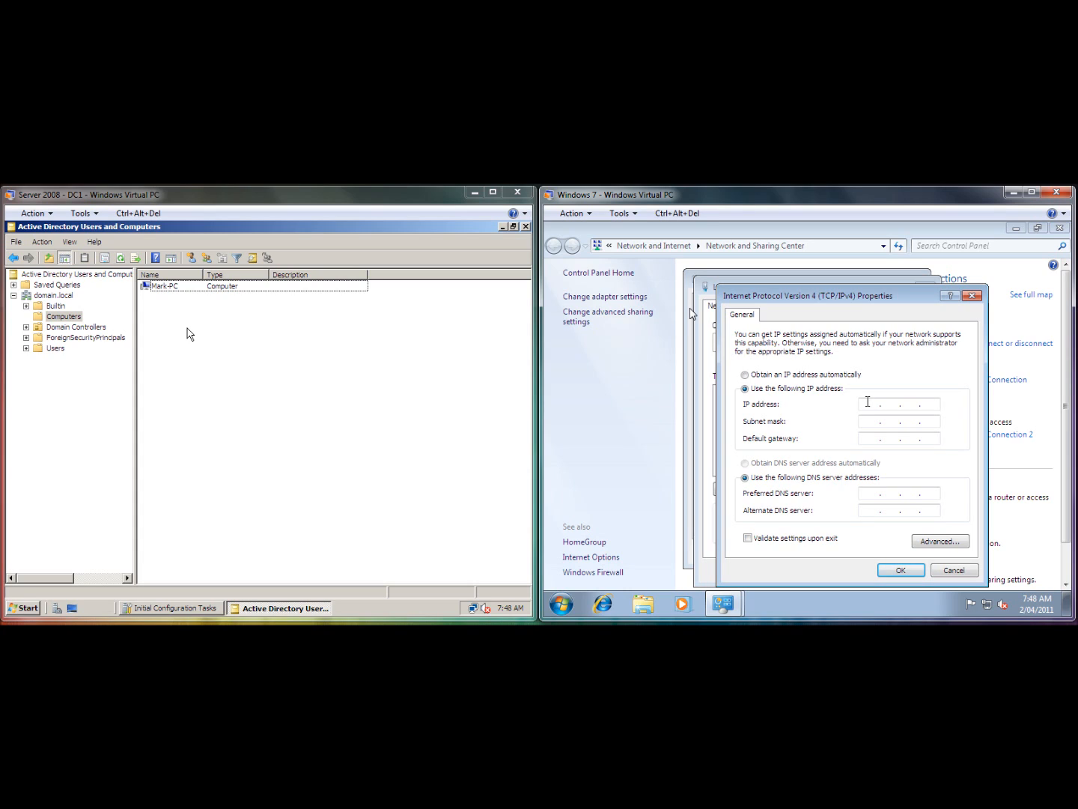
- Set IP 10.10.10.2, mask 255.0.0.0 and DNS server 10.10.10.1, then apply and close
{"action": "type", "text": "10 . 10 ."}
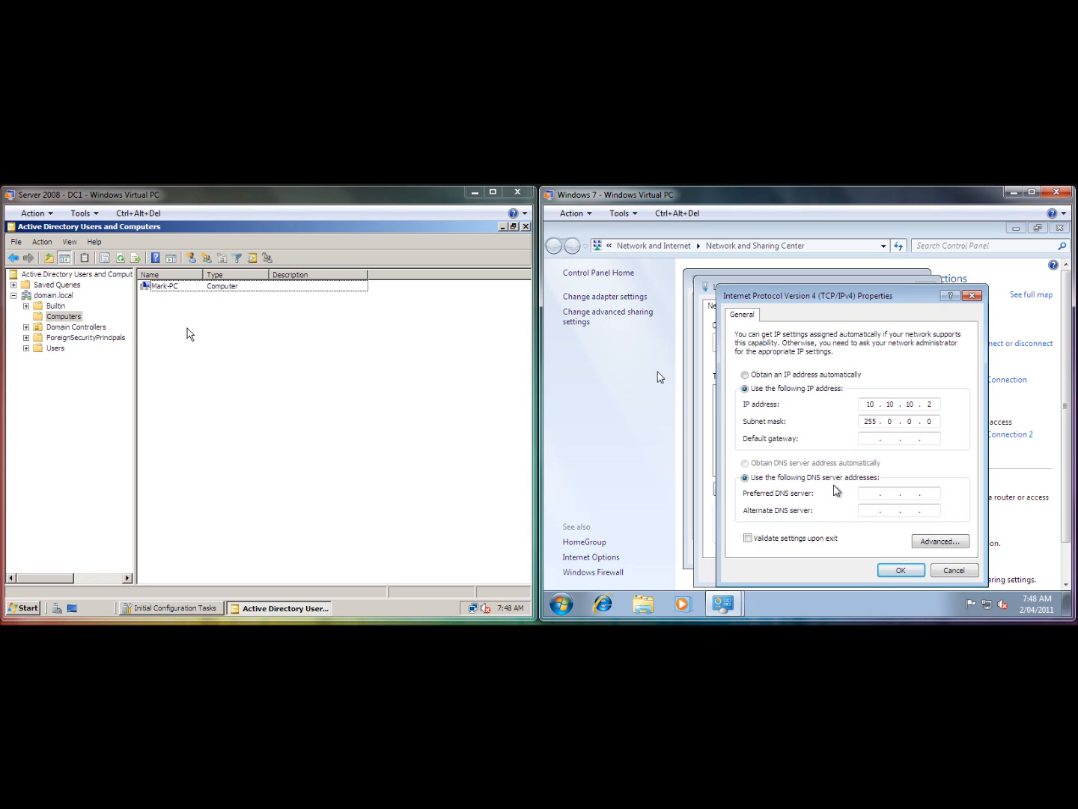
{"action": "type", "text": "10 . 10 . 10 . 1"}
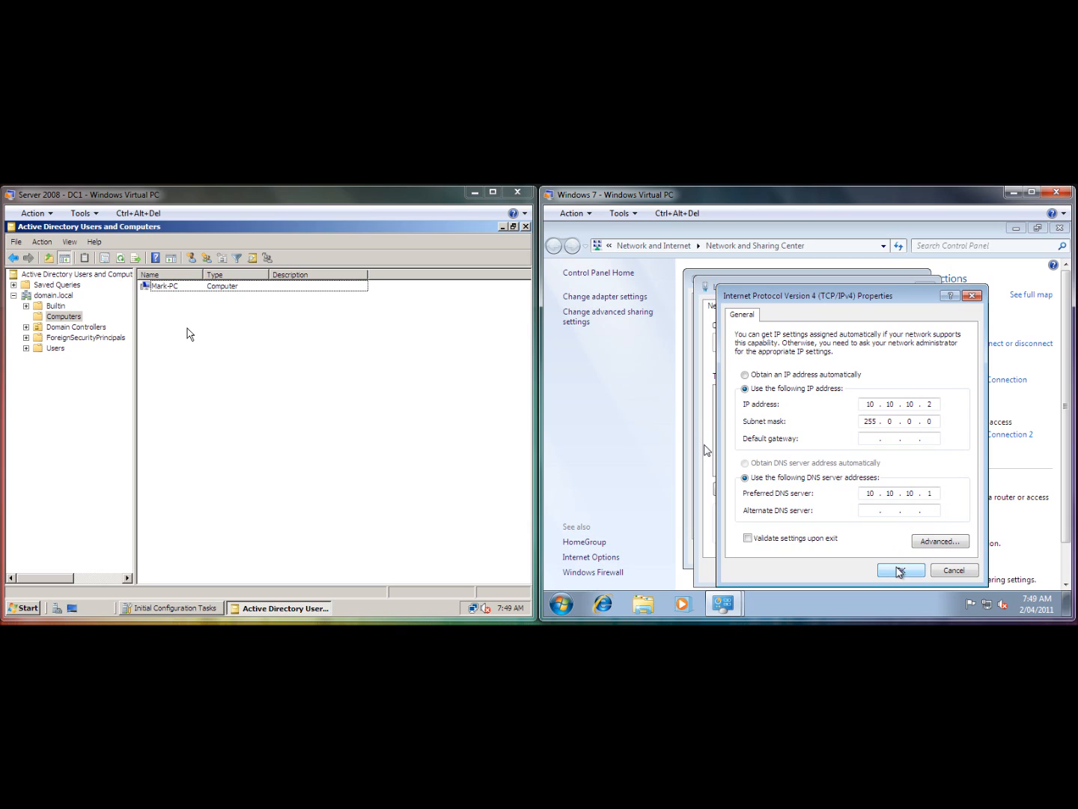
{"action": "left_click", "coordinate": [902, 569]}
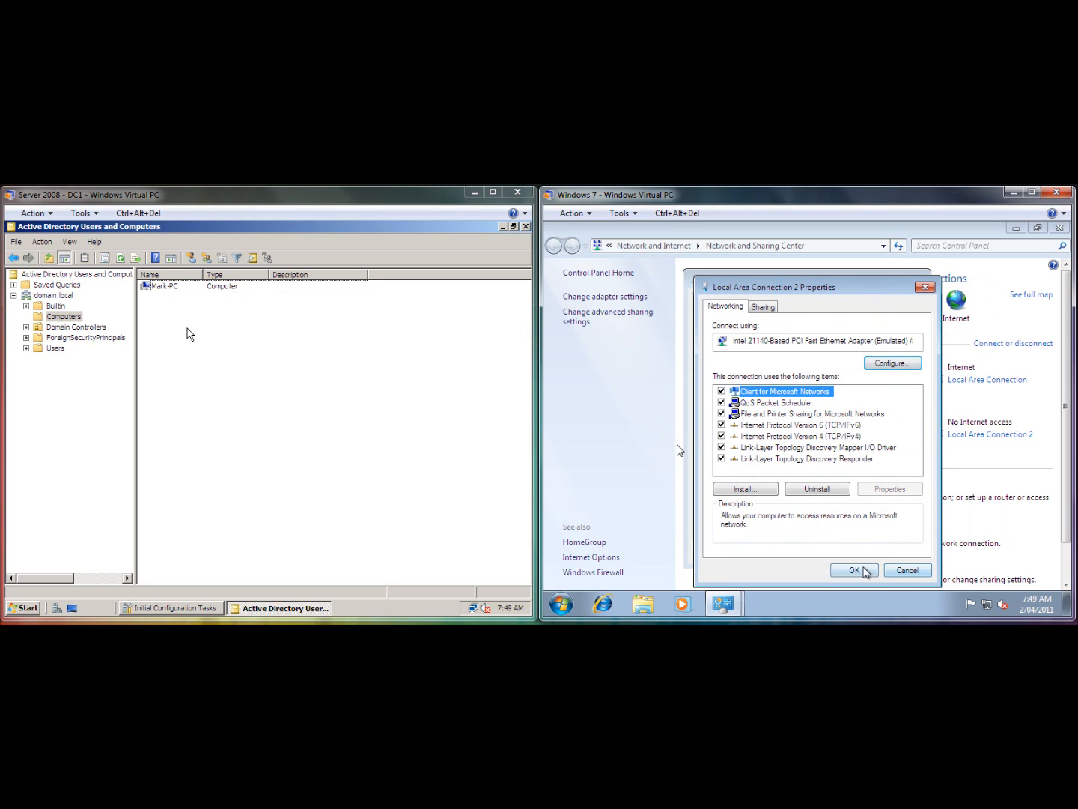
{"action": "left_click", "coordinate": [854, 569]}
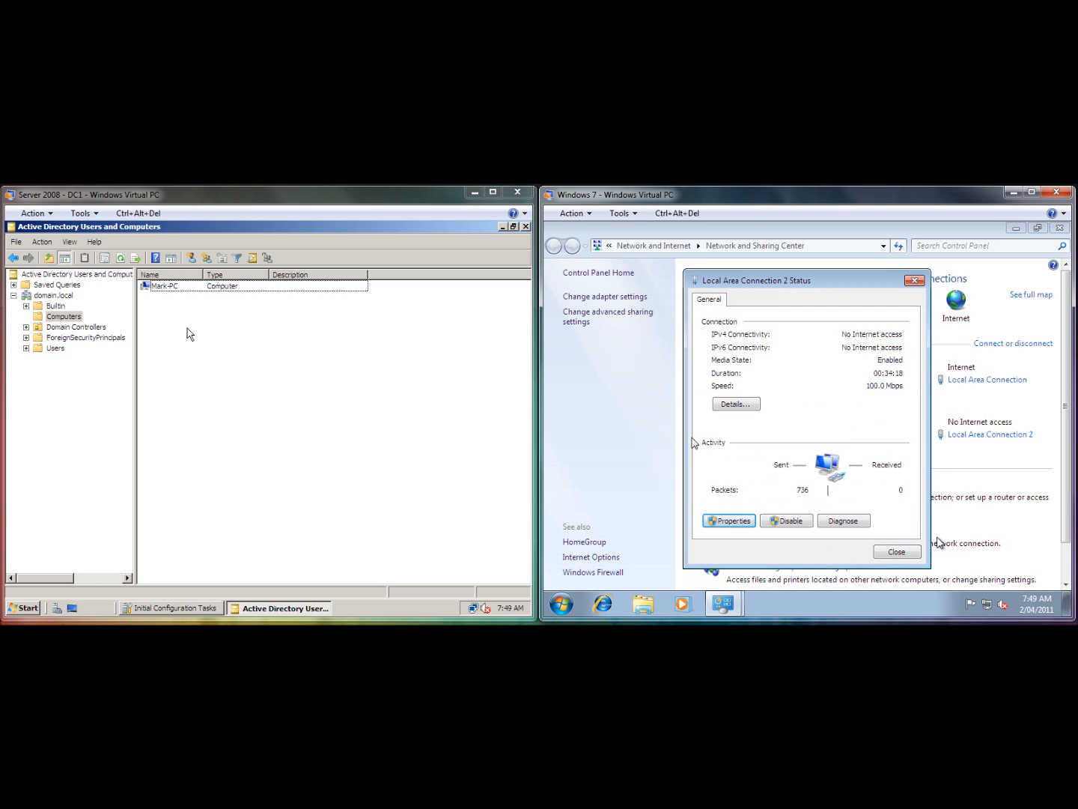
{"action": "left_click", "coordinate": [896, 551]}
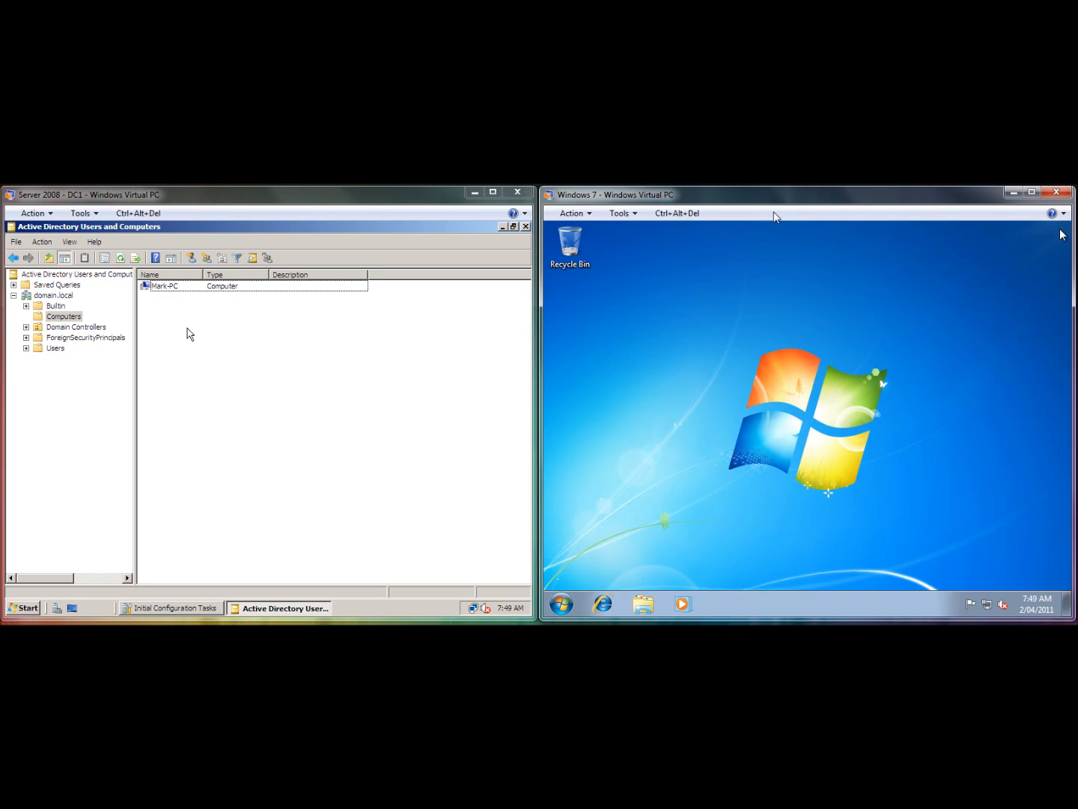
- Bring up System Properties at the computer name settings, showing Mark-PC in WORKGROUP
{"action": "left_click", "coordinate": [560, 604]}
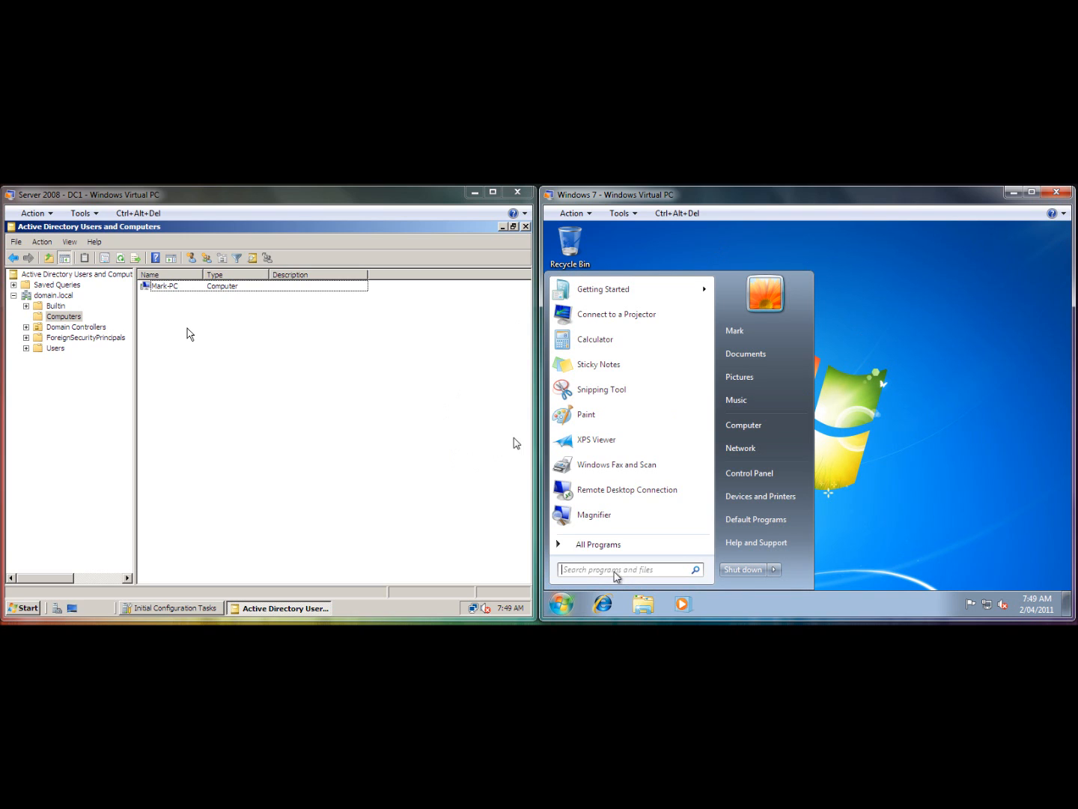
{"action": "right_click", "coordinate": [743, 425]}
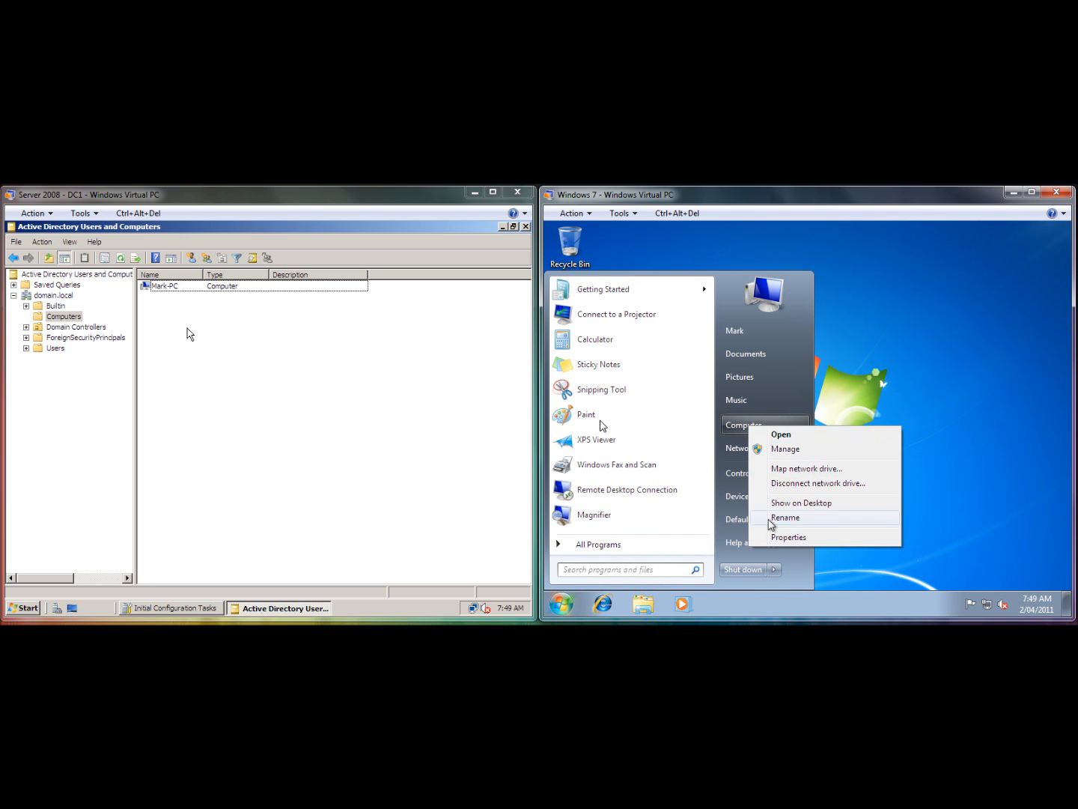
{"action": "left_click", "coordinate": [788, 536]}
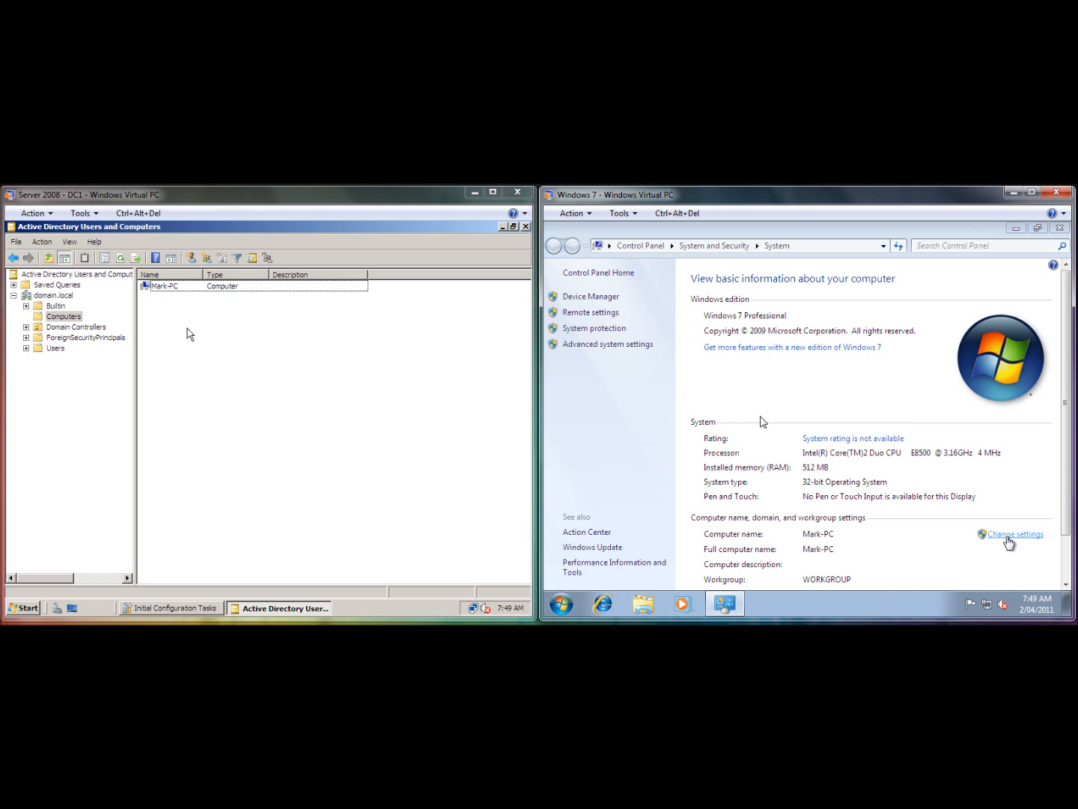
{"action": "left_click", "coordinate": [1016, 534]}
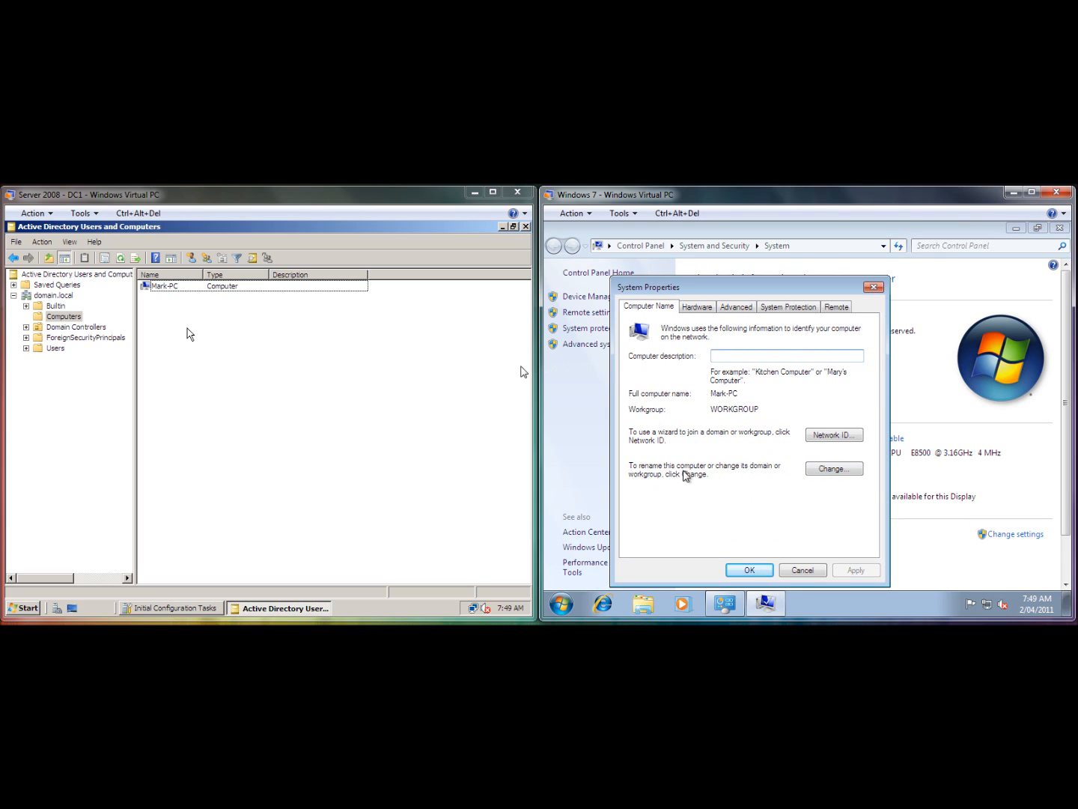
{"action": "mouse_move", "coordinate": [791, 485]}
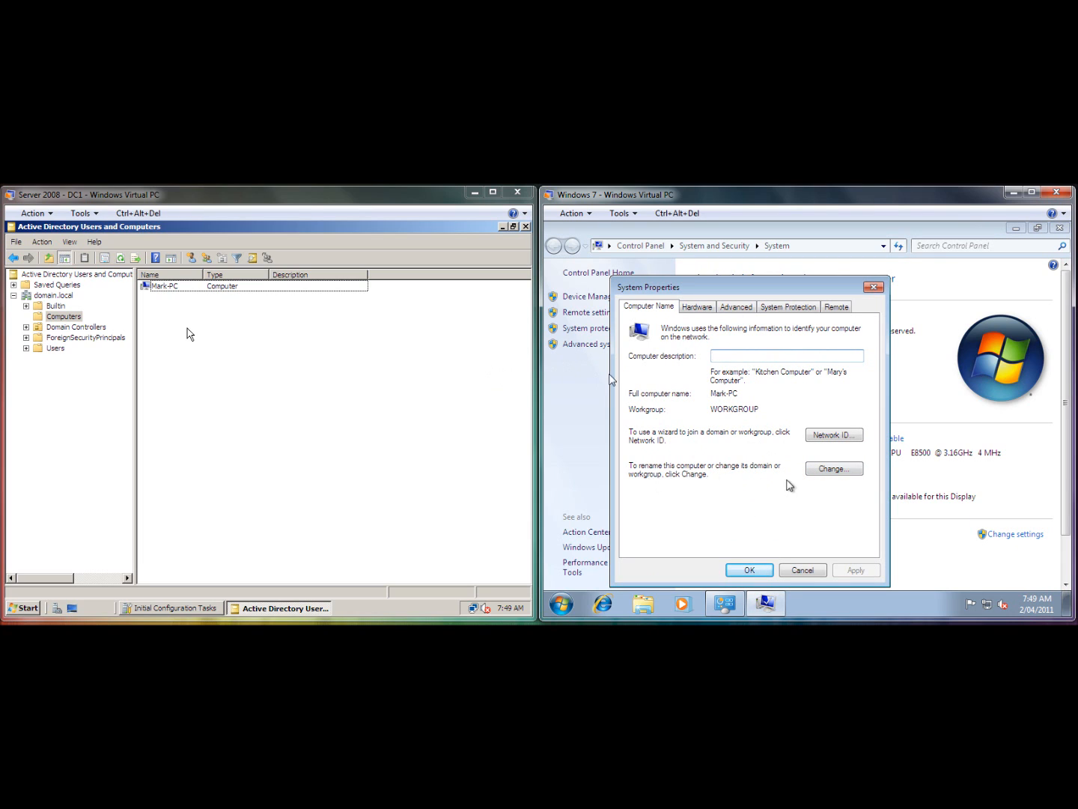
- Set the computer's membership to the domain domain.local and confirm
{"action": "left_click", "coordinate": [832, 467]}
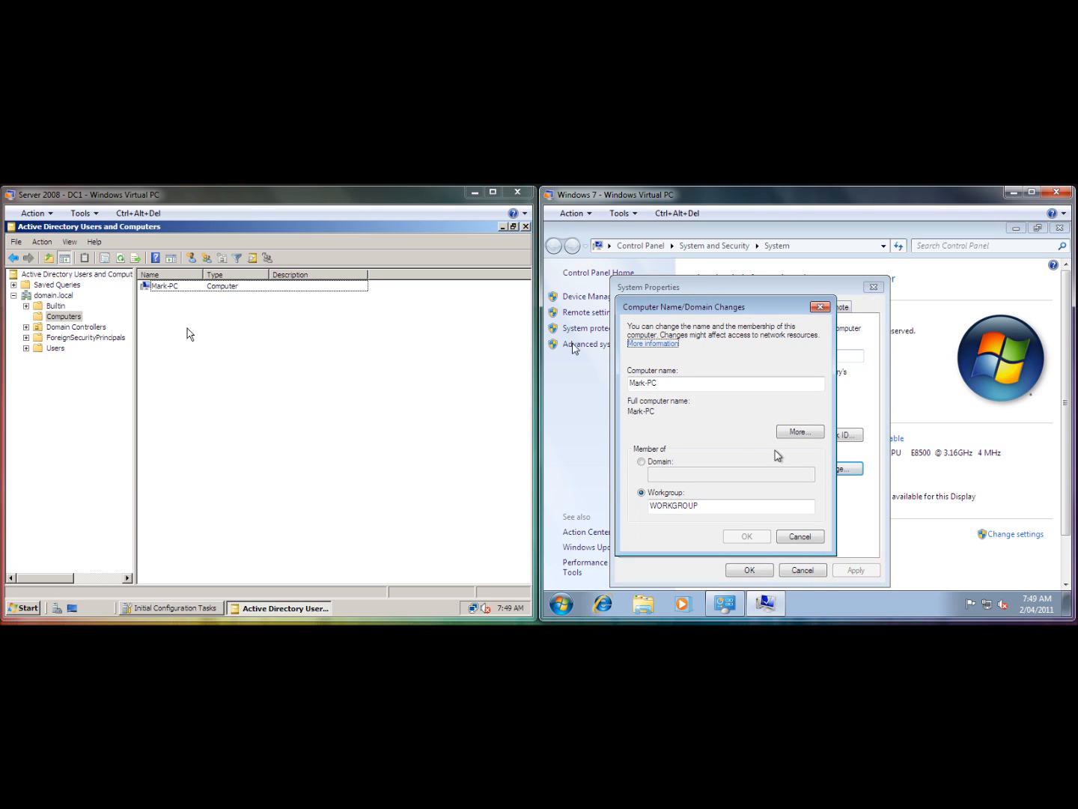
{"action": "left_click", "coordinate": [641, 462]}
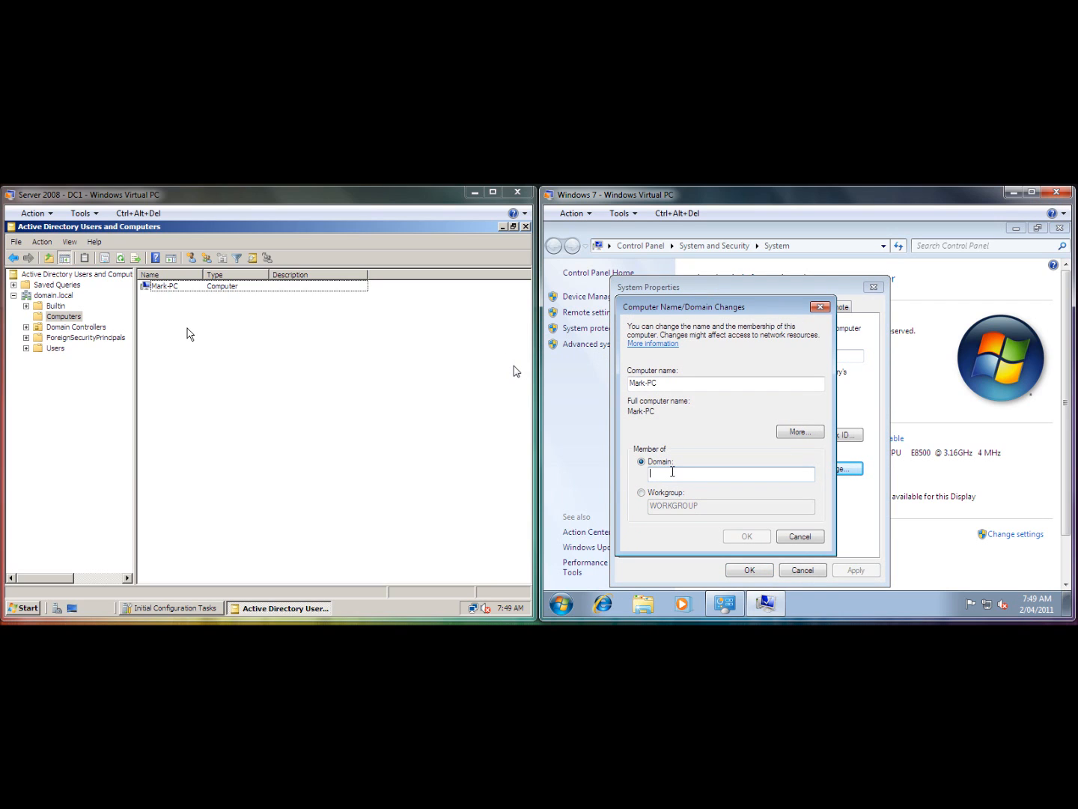
{"action": "type", "text": "domain"}
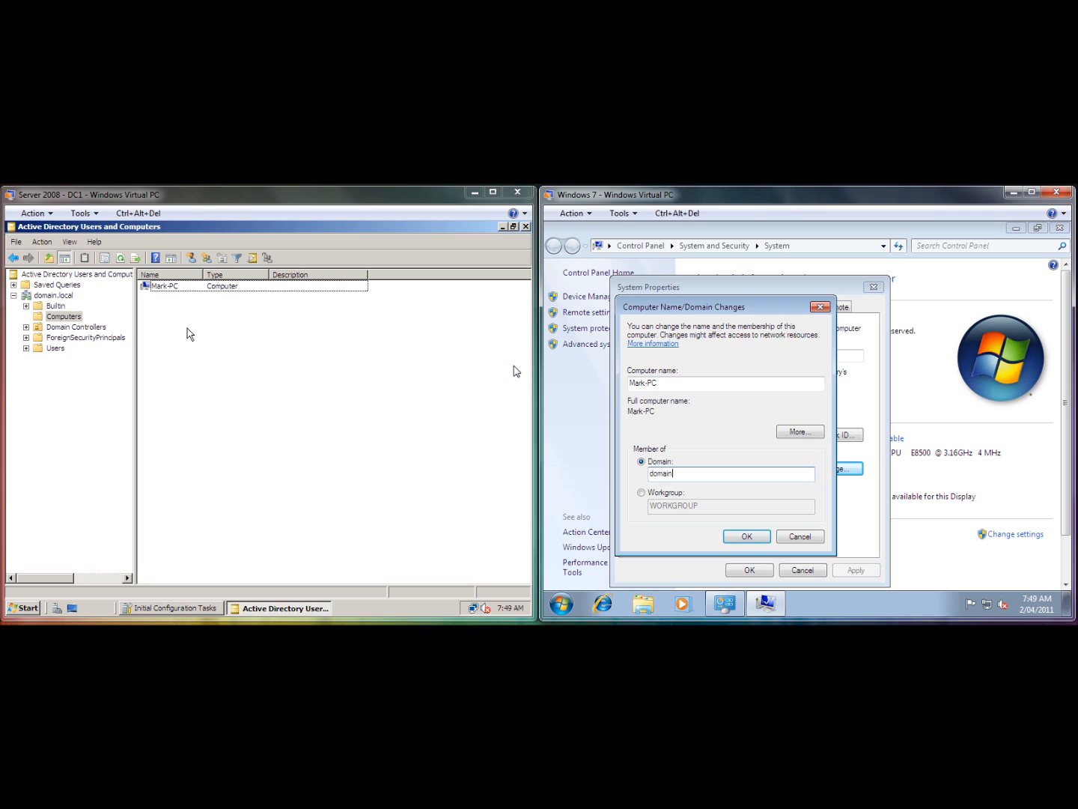
{"action": "type", "text": ".local"}
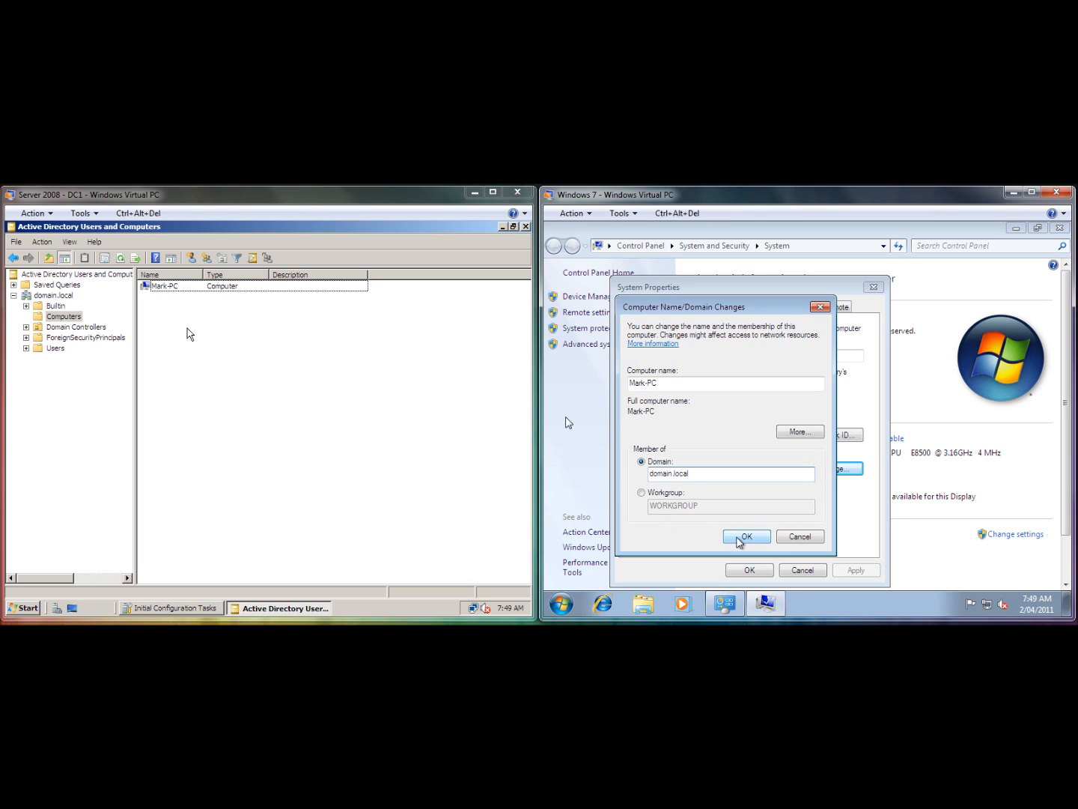
{"action": "left_click", "coordinate": [746, 536]}
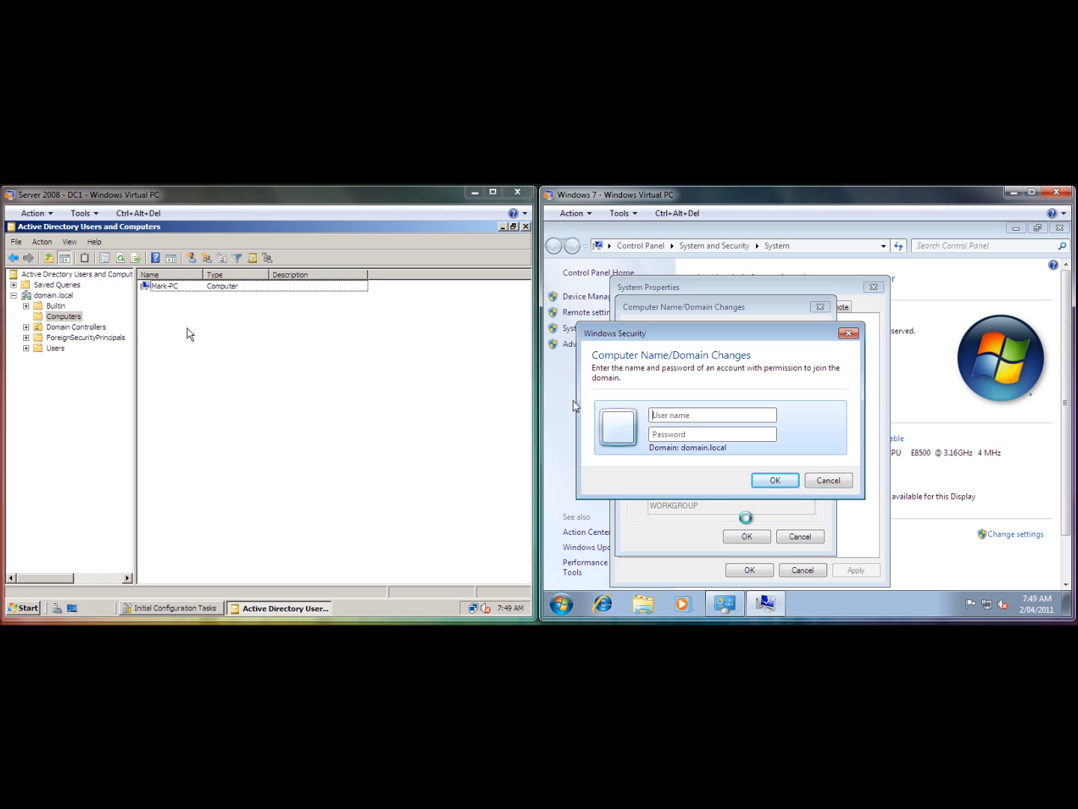
- Submit the Administrator account and password to authorize the domain join
{"action": "type", "text": "Administrator"}
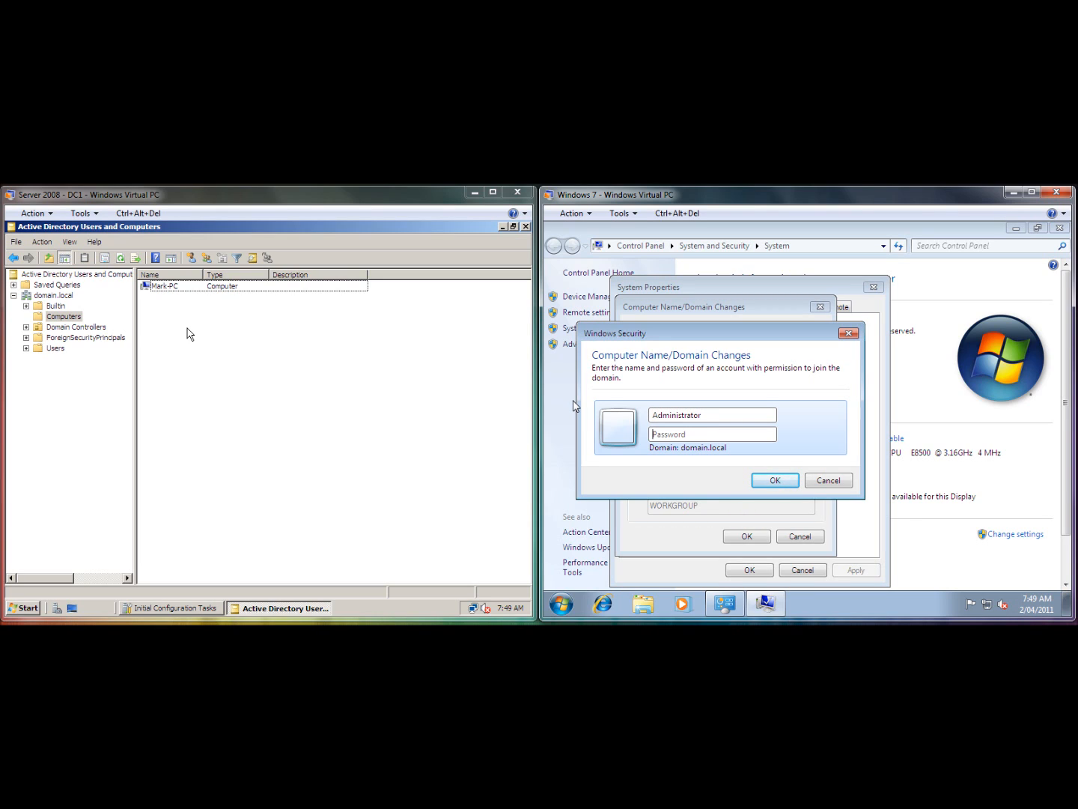
{"action": "type", "text": "password"}
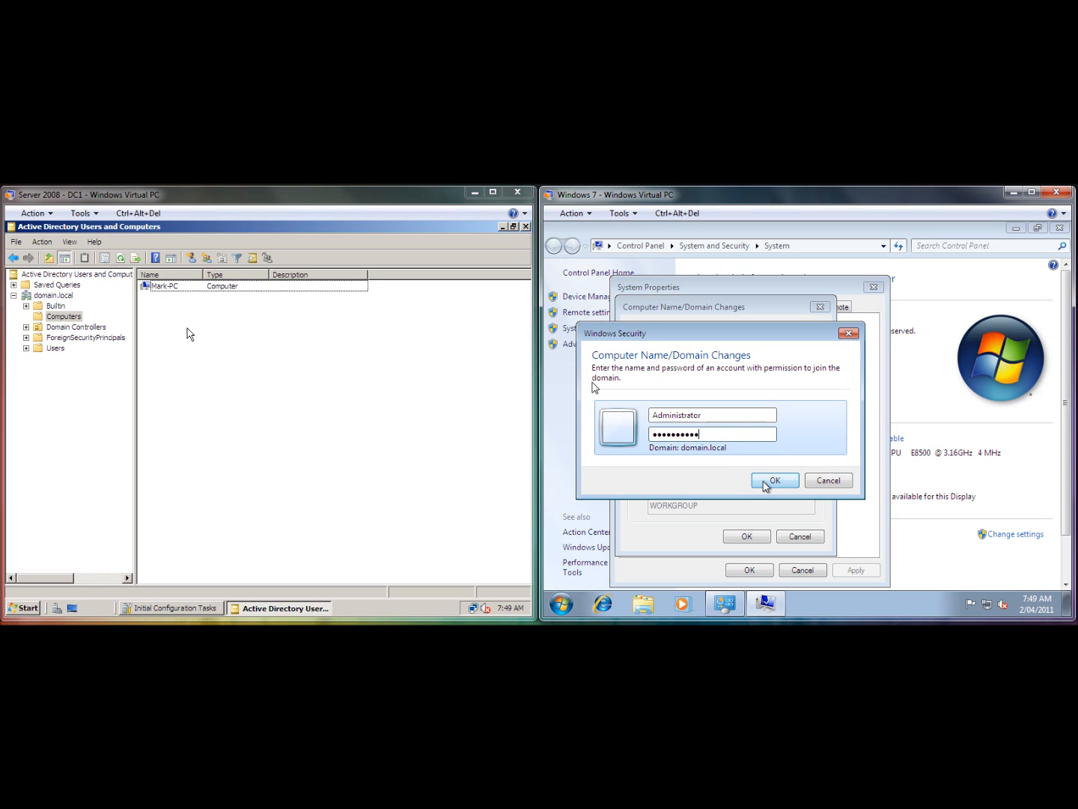
{"action": "left_click", "coordinate": [776, 480]}
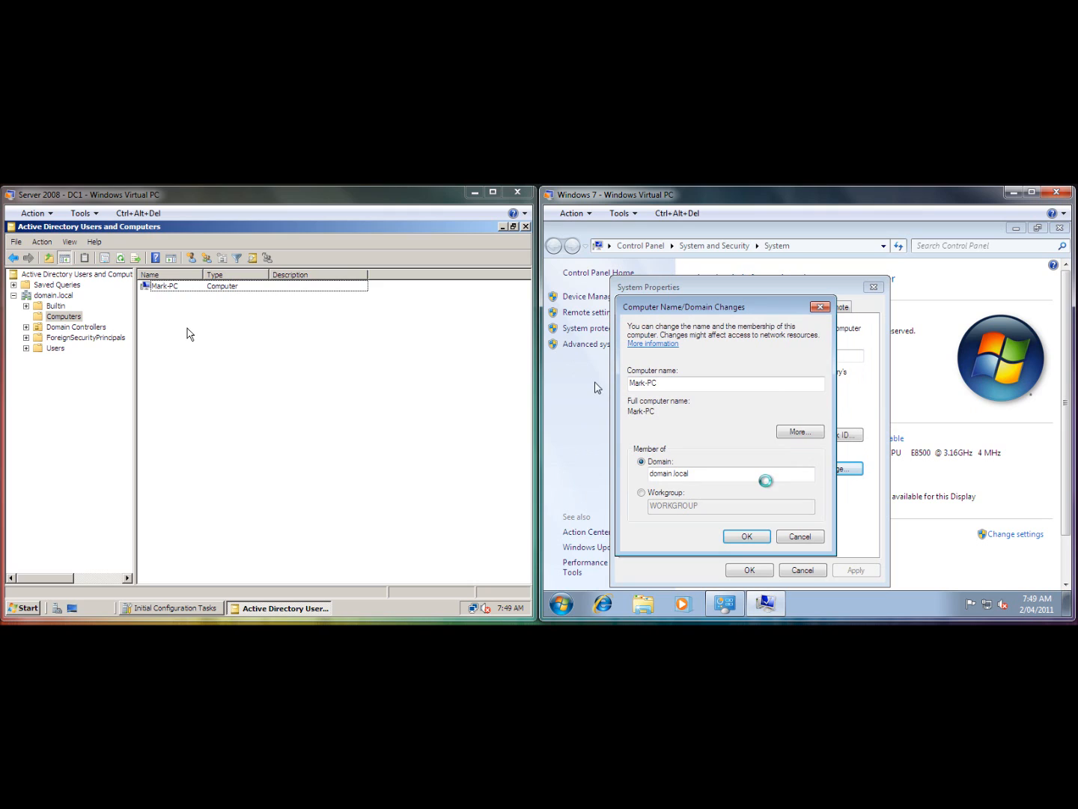
- Acknowledge the welcome to domain.local and the restart notice, then close System Properties
{"action": "left_click", "coordinate": [746, 537]}
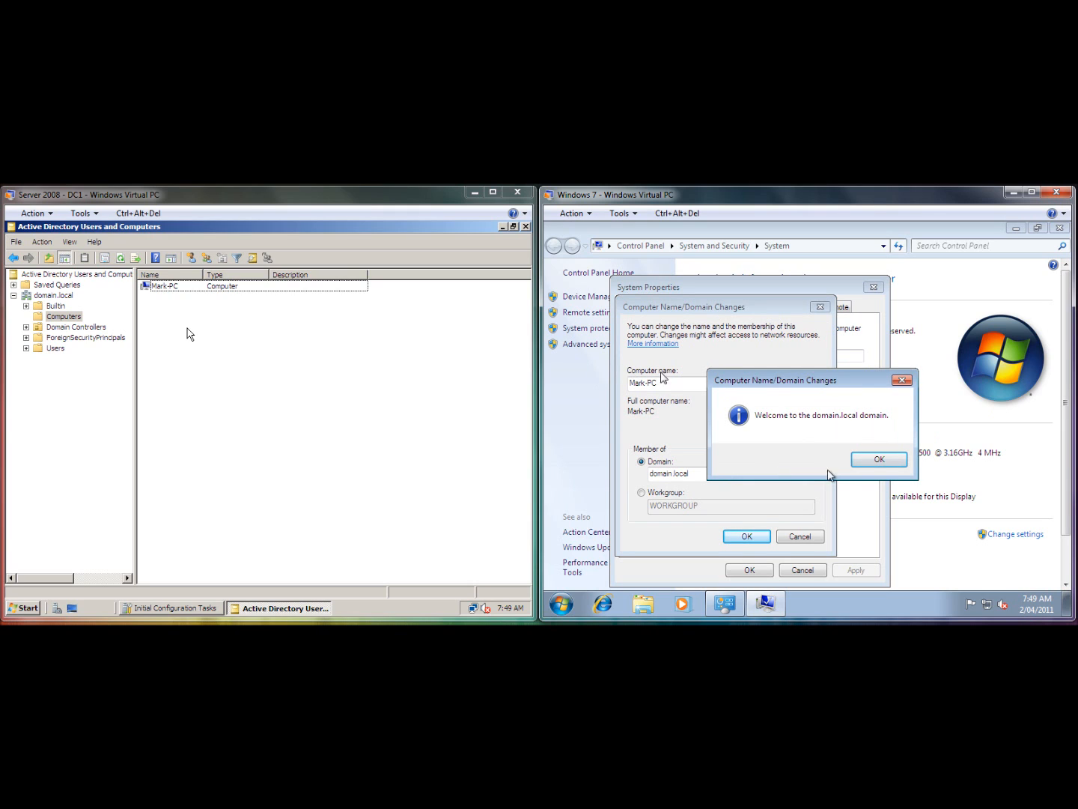
{"action": "left_click", "coordinate": [878, 458]}
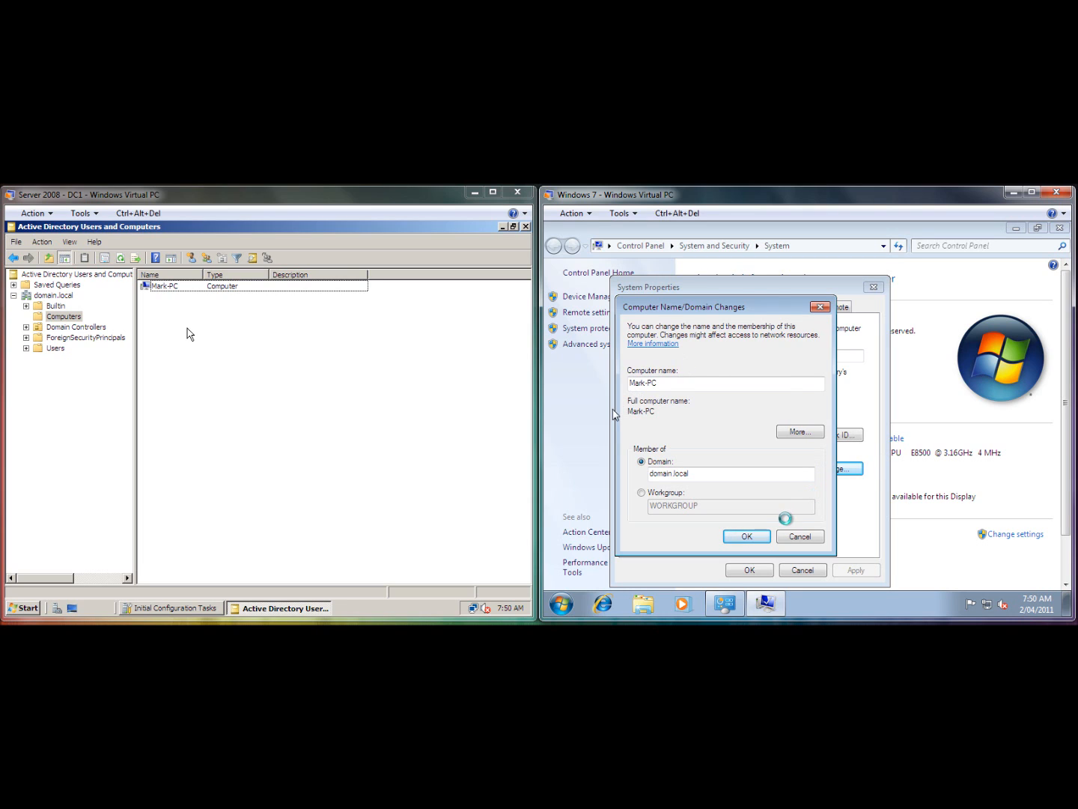
{"action": "left_click", "coordinate": [746, 537]}
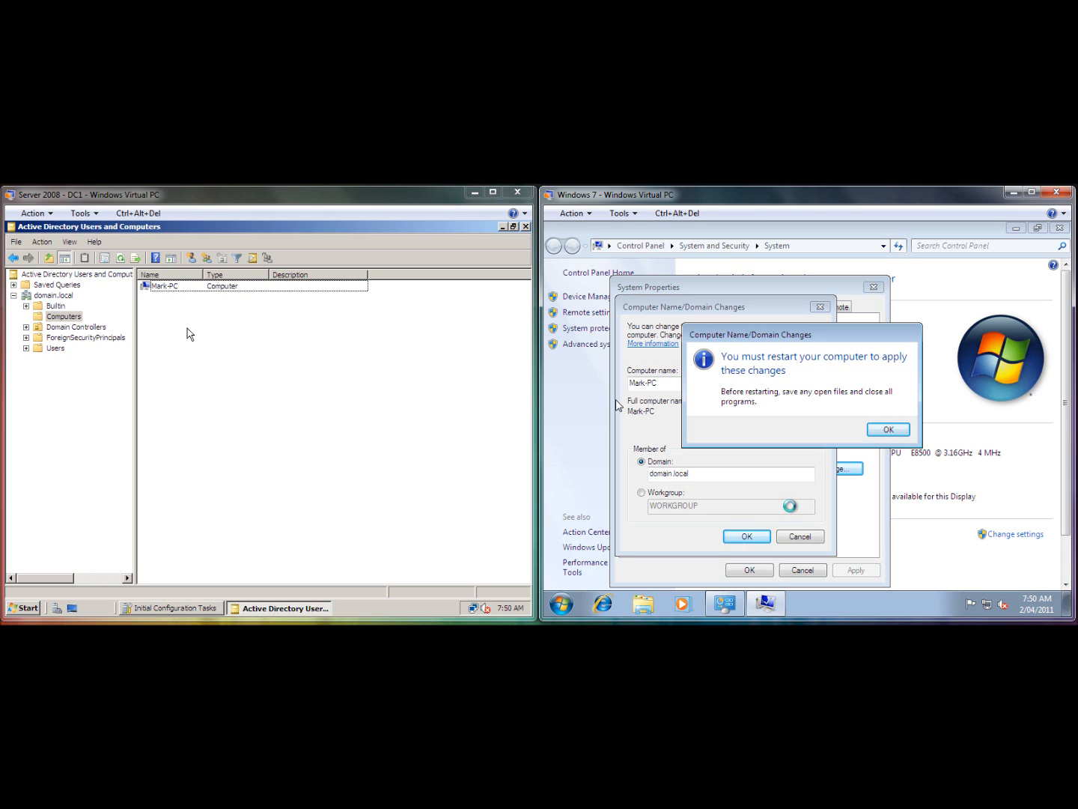
{"action": "left_click", "coordinate": [887, 429]}
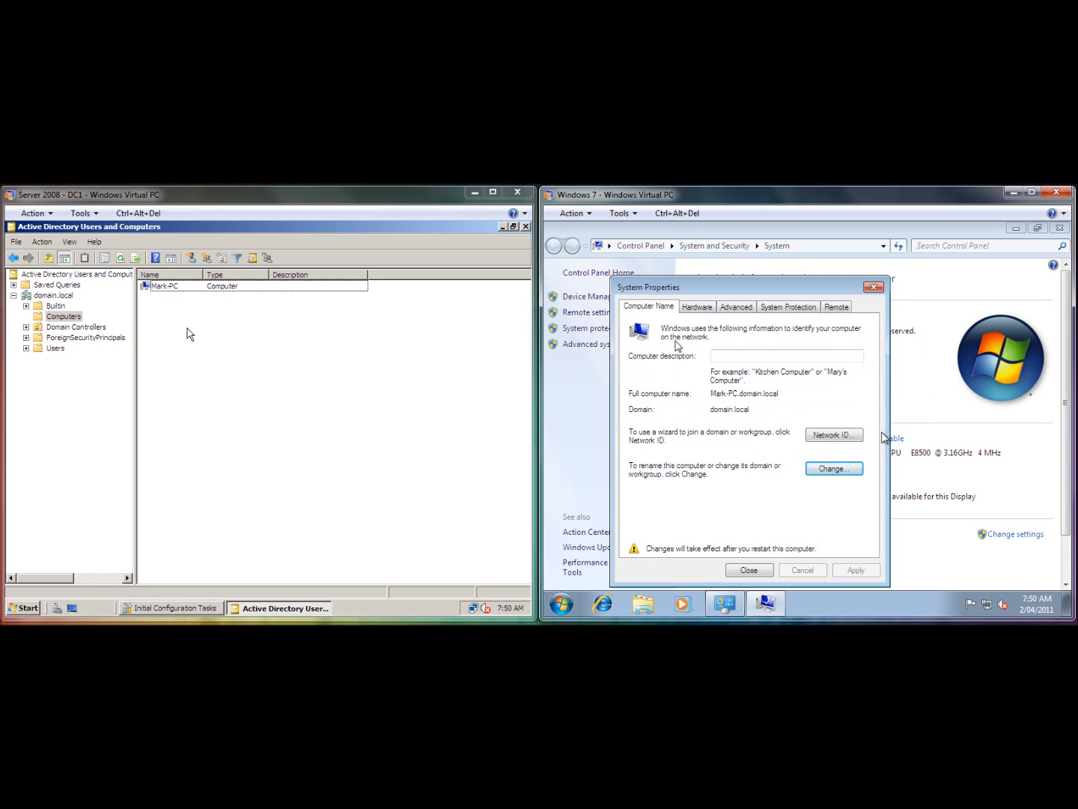
{"action": "left_click", "coordinate": [748, 569]}
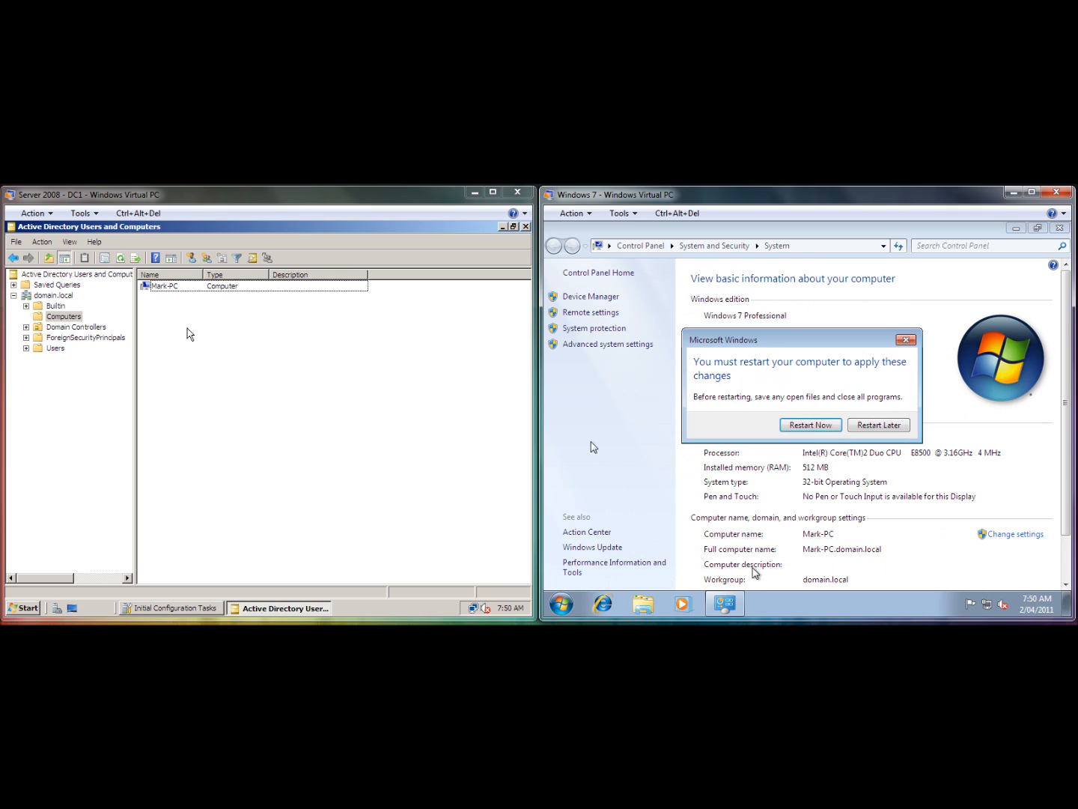
- Restart Windows 7 now so the domain membership takes effect
{"action": "left_click", "coordinate": [878, 425]}
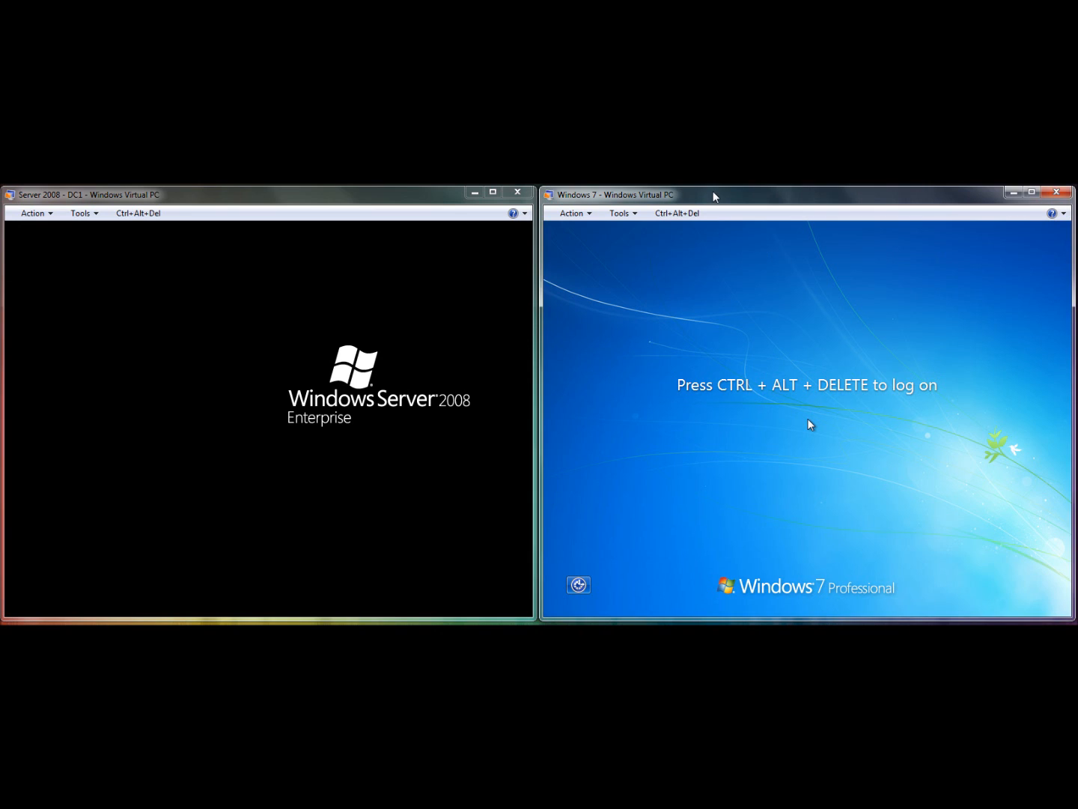
- Send Ctrl+Alt+Del from the Virtual PC toolbar to show the MARK-PC\Mark password prompt
{"action": "left_click", "coordinate": [674, 213]}
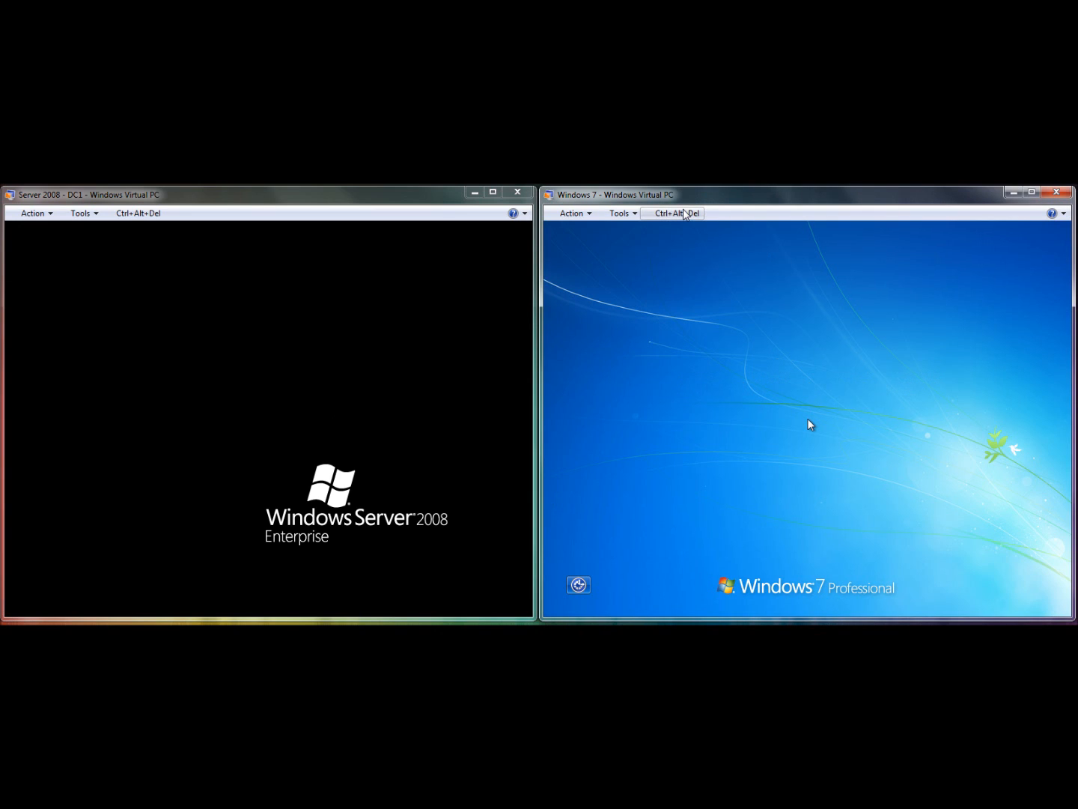
{"action": "left_click", "coordinate": [670, 213]}
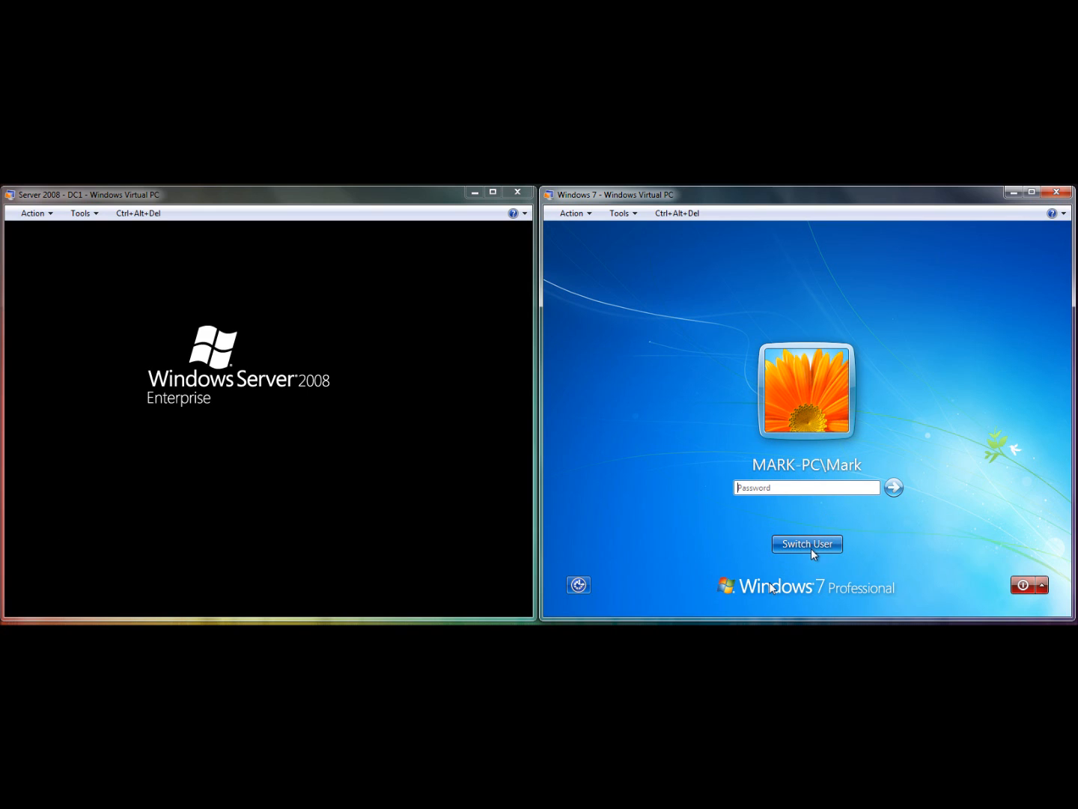
{"action": "left_click", "coordinate": [806, 544]}
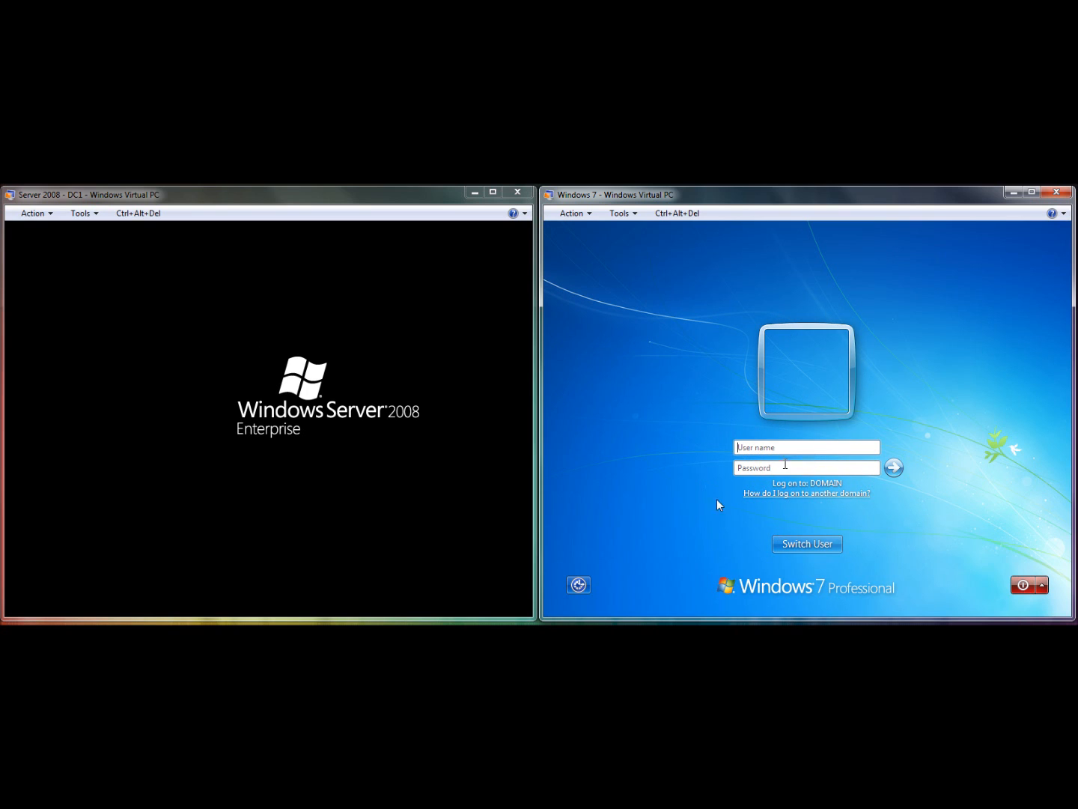
{"action": "left_click", "coordinate": [806, 544]}
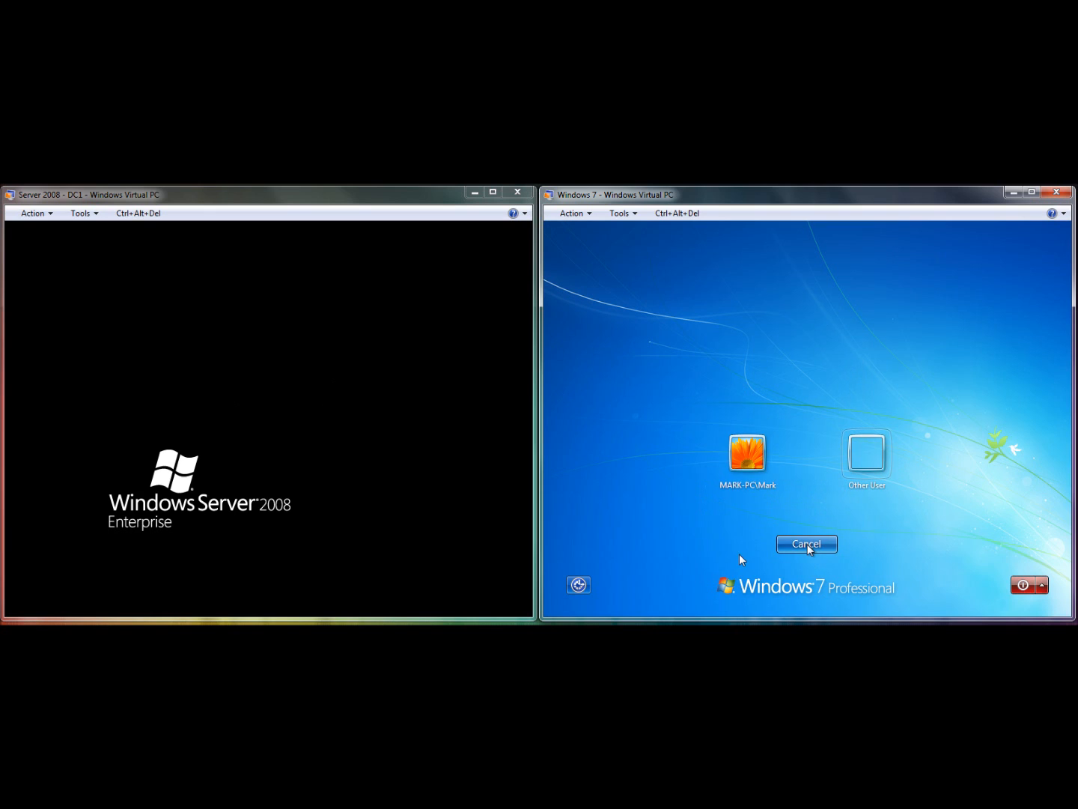
{"action": "left_click", "coordinate": [746, 455]}
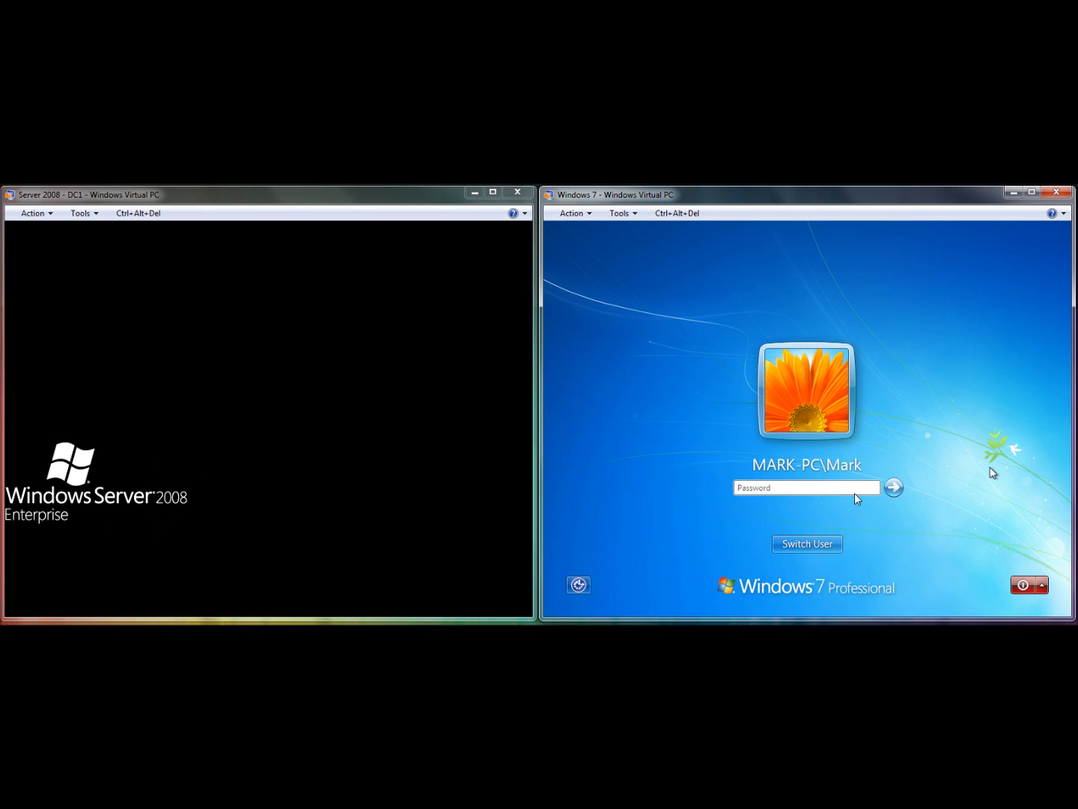